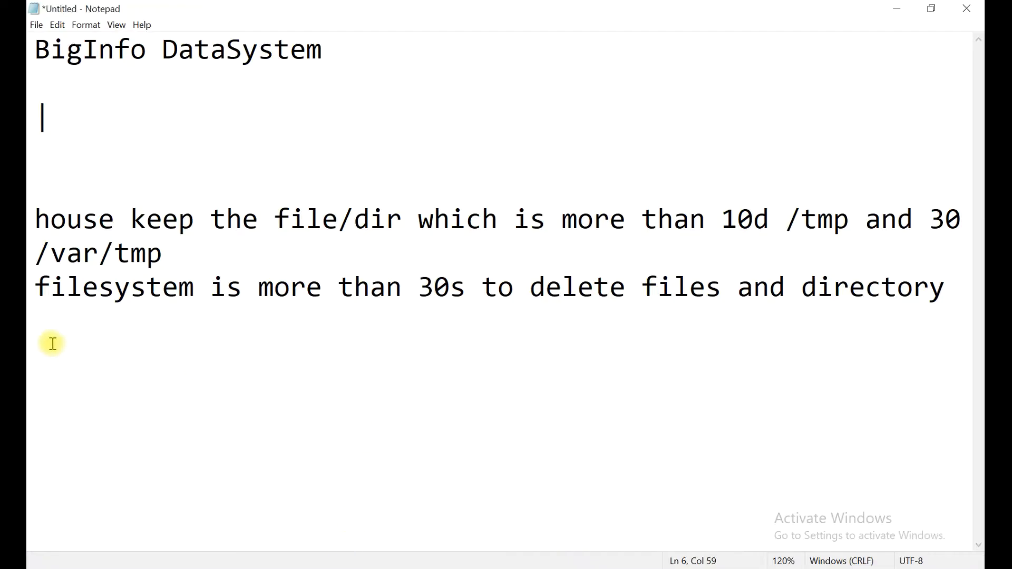
# - Review the notes, highlighting the 30s age threshold for the cleanup rule
pyautogui.click(41, 219)
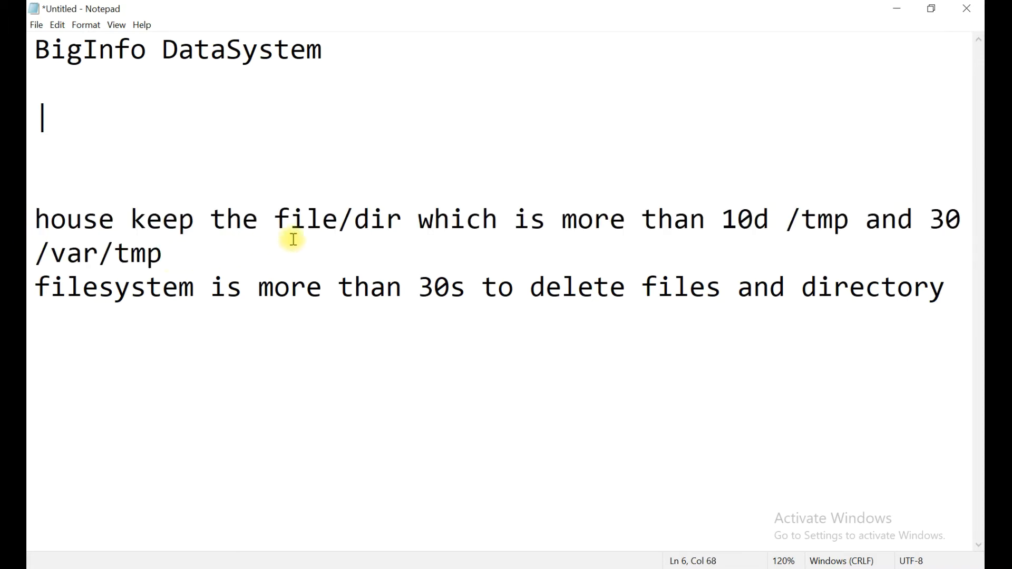
pyautogui.moveTo(477, 234)
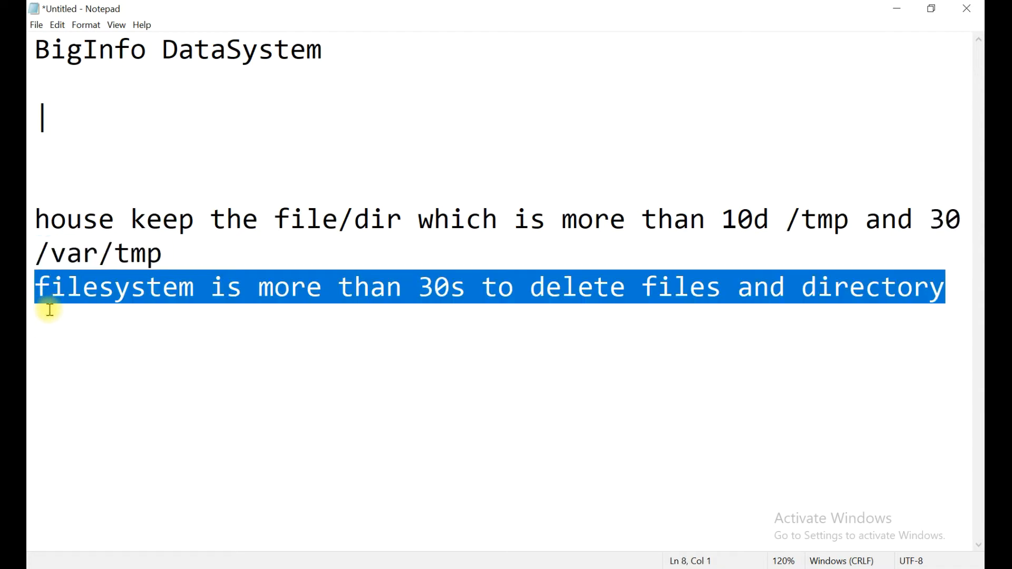
pyautogui.doubleClick(440, 287)
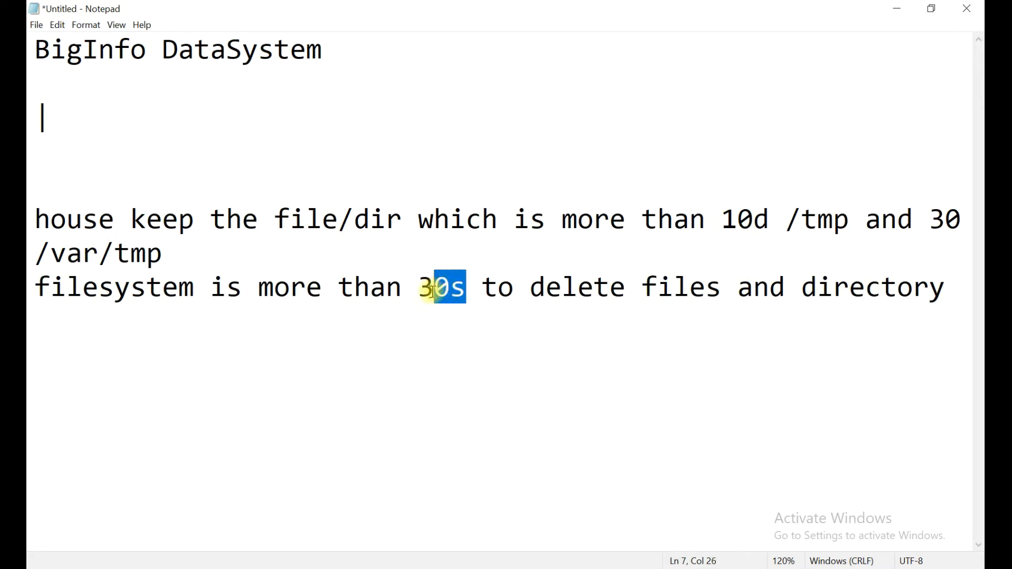
pyautogui.click(327, 495)
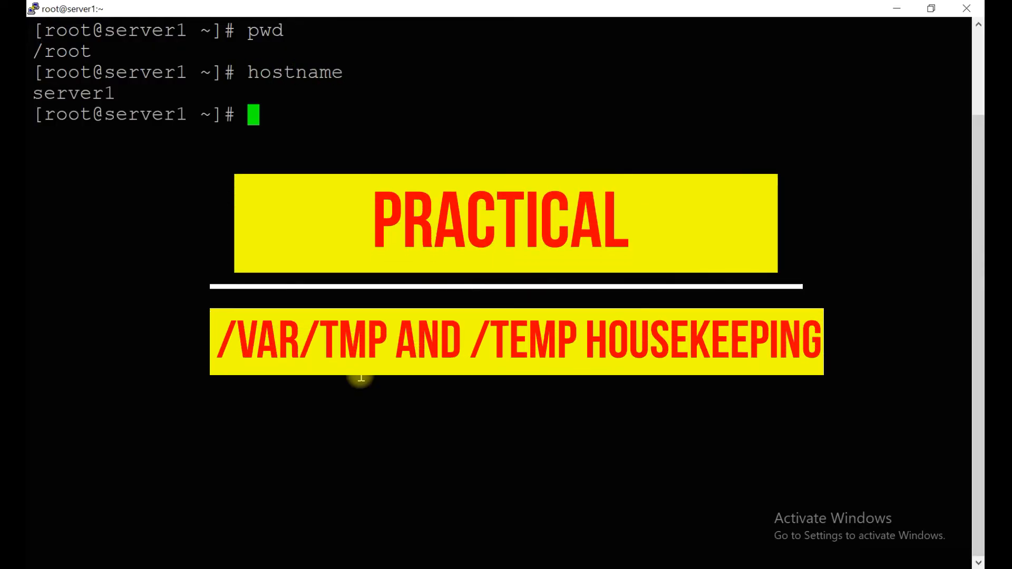
# - Move into /etc/tmpfiles.d and list it with ls -ltr, showing it empty
pyautogui.write('cd')
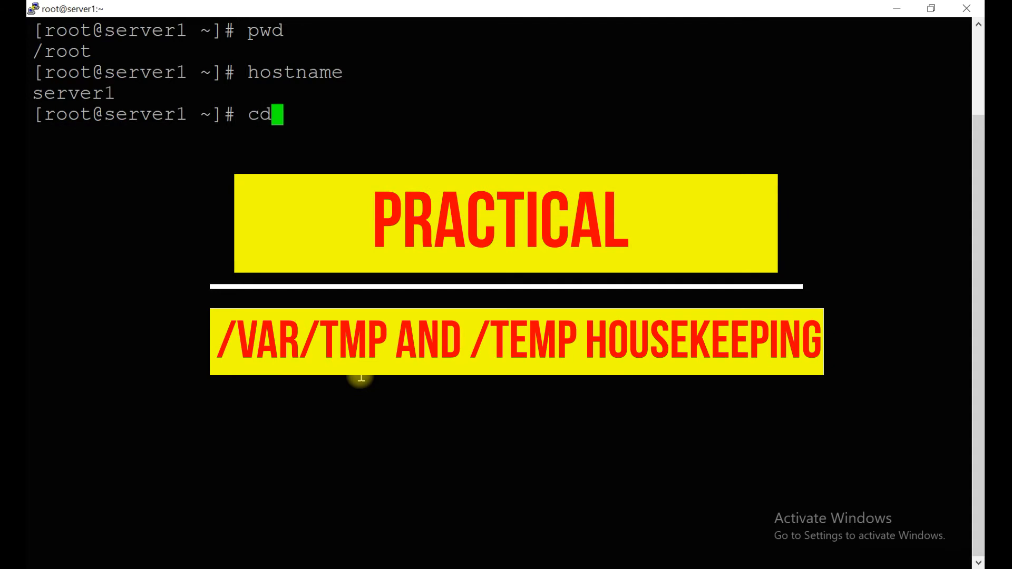
pyautogui.write('/etc/tmpfiles.d/')
pyautogui.write('ls -')
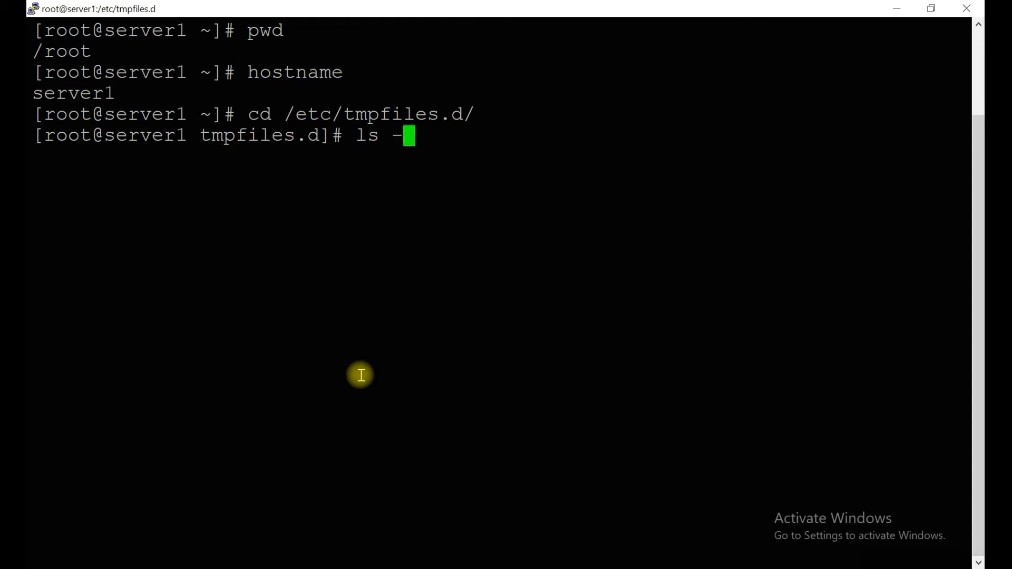
pyautogui.write('ltr')
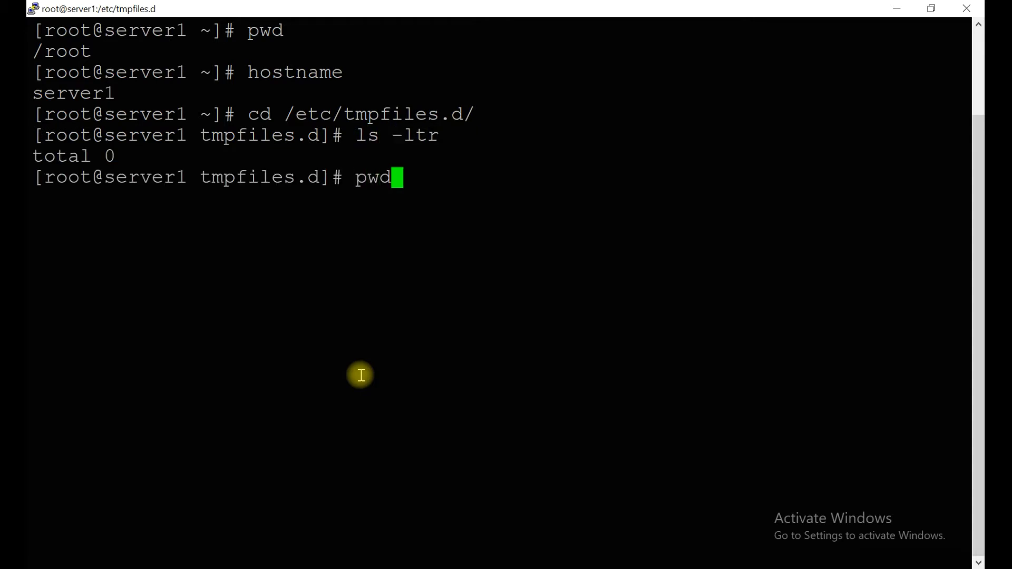
pyautogui.press('Return')
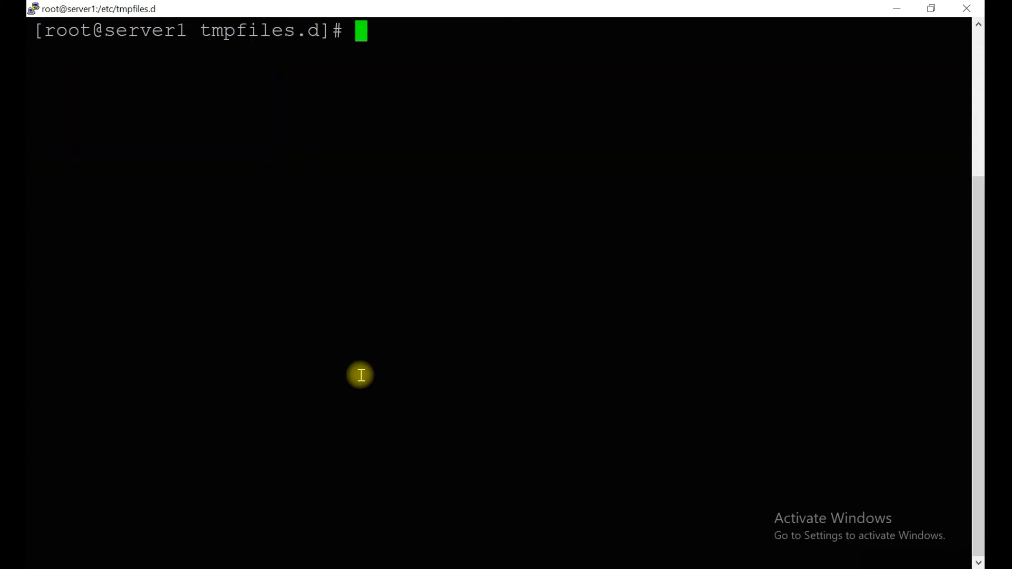
pyautogui.moveTo(295, 95)
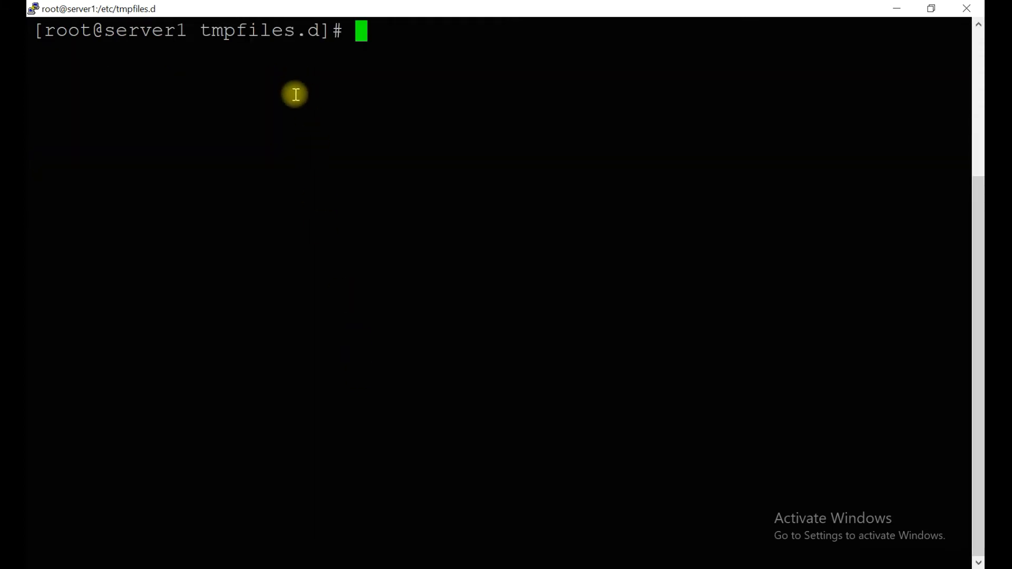
pyautogui.moveTo(341, 143)
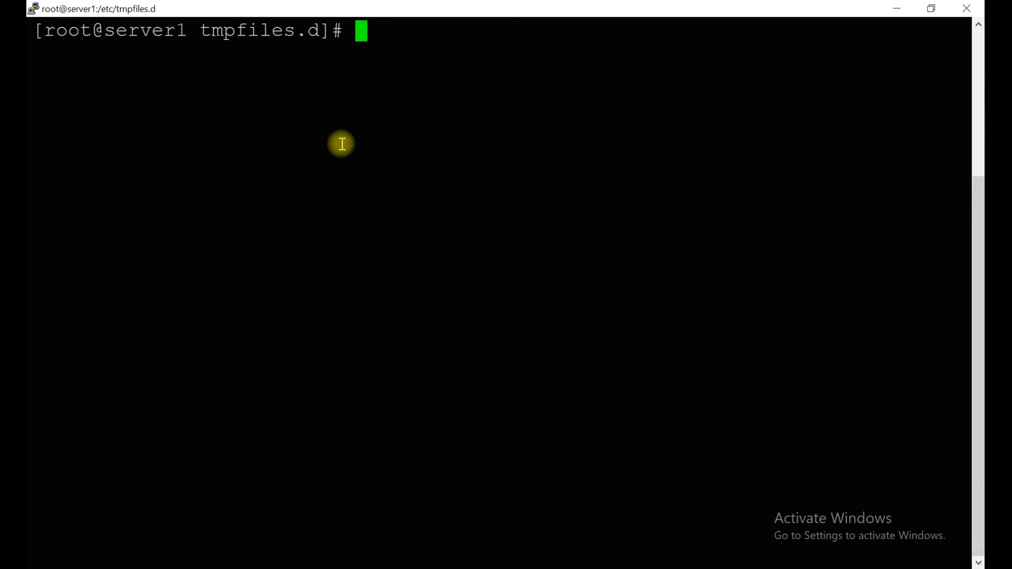
# - Move into /usr/lib/tmpfiles.d and list the default tmp.conf details
pyautogui.write('cd /')
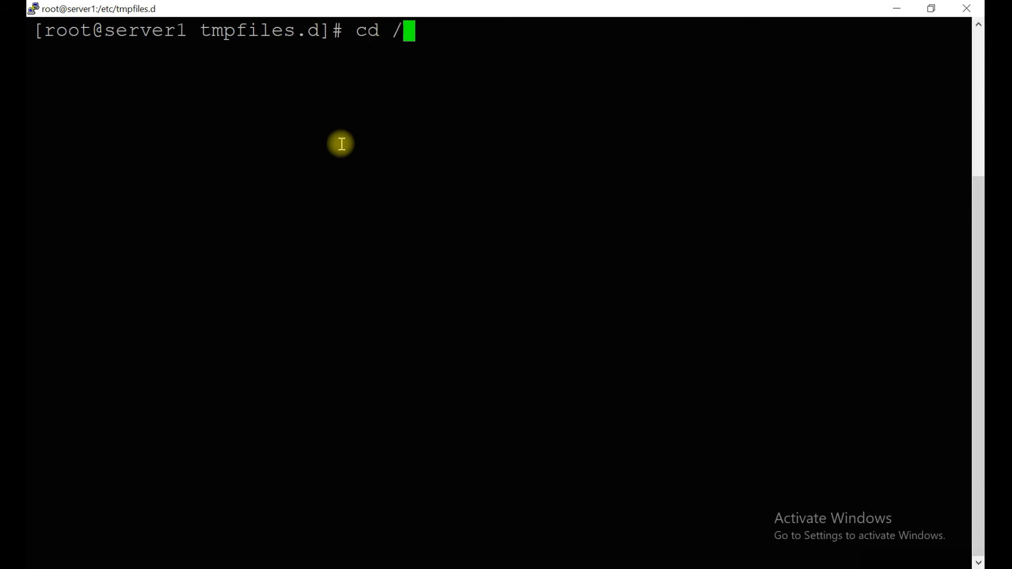
pyautogui.write('usr/')
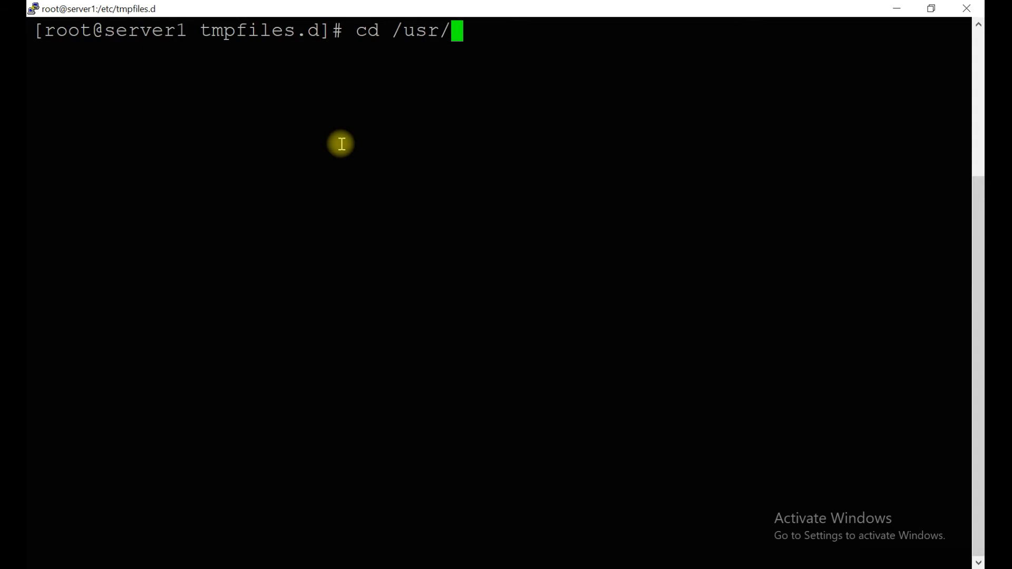
pyautogui.write('lib')
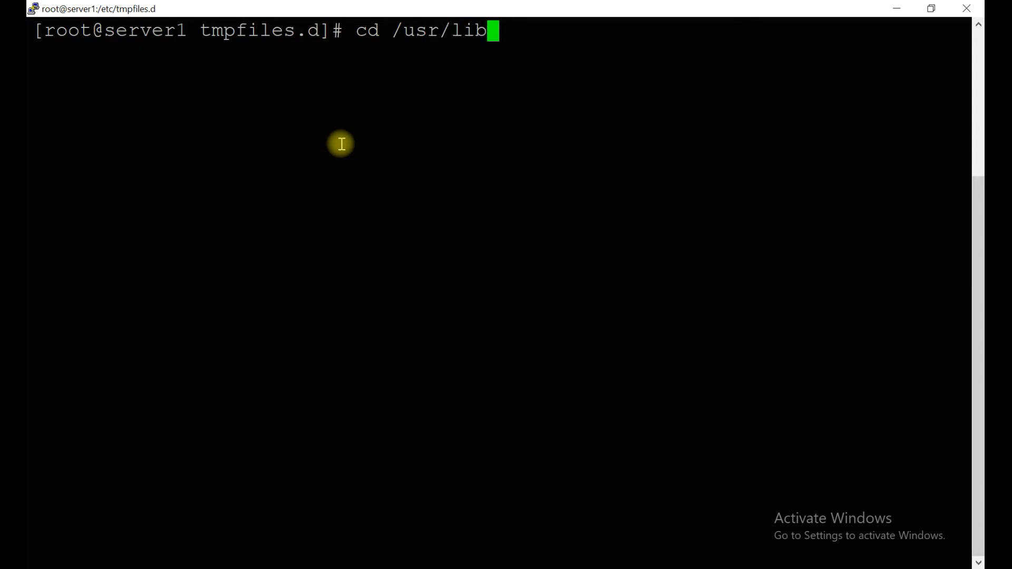
pyautogui.write('/tmpfiles.d/')
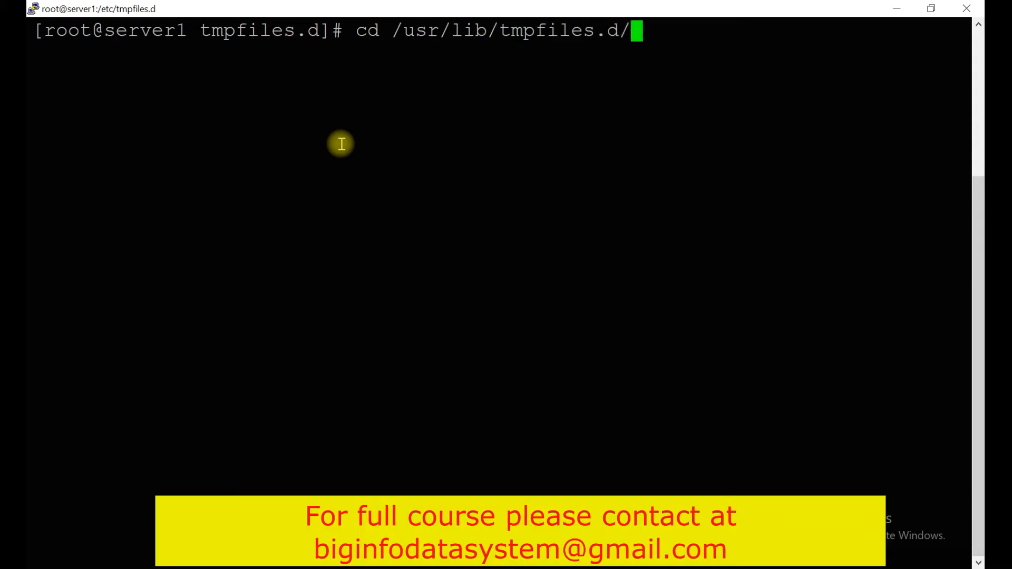
pyautogui.write('ls -lt')
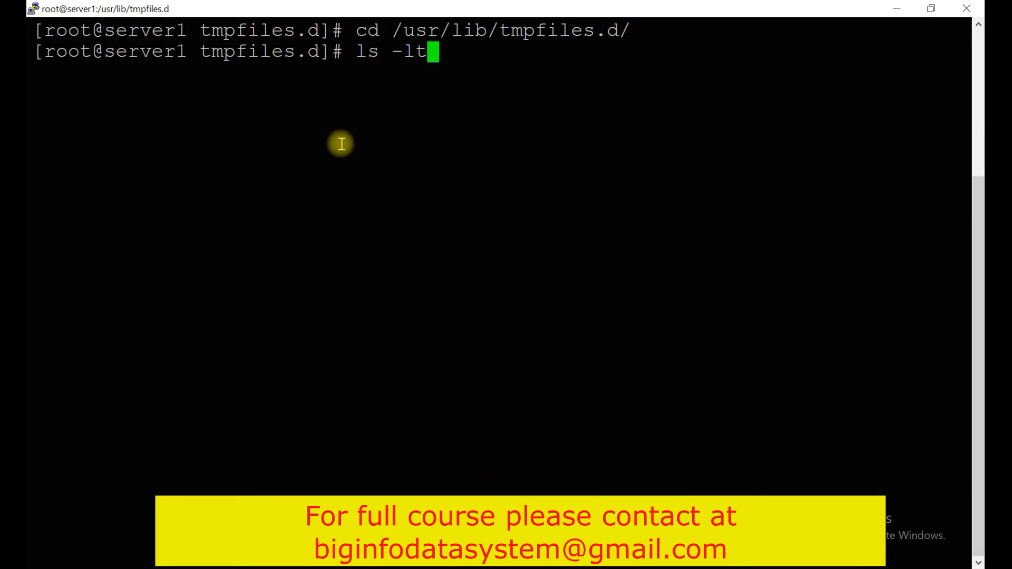
pyautogui.press('Return')
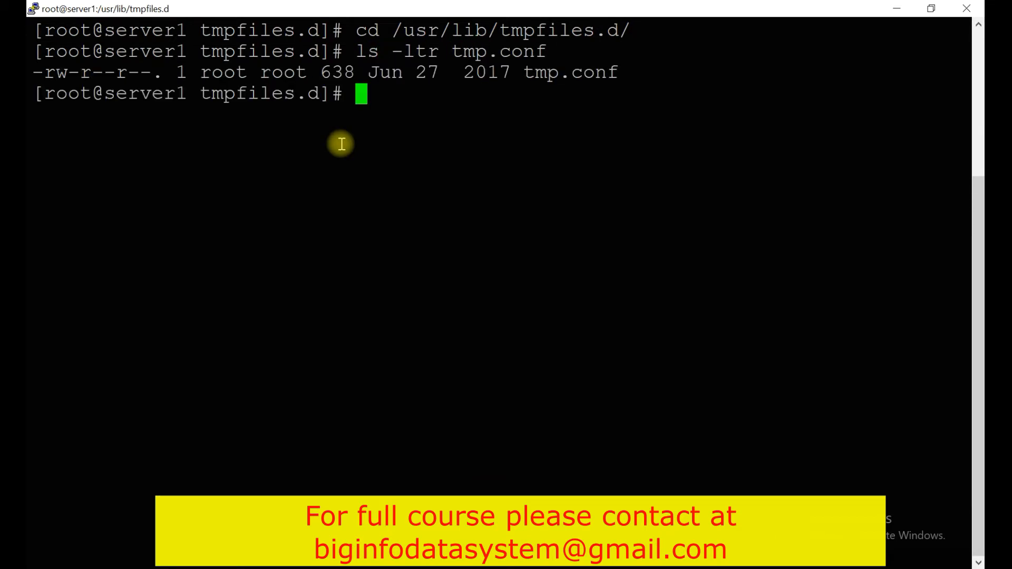
# - Copy tmp.conf into /etc/tmpfiles.d, return there and list the copy
pyautogui.write('cp')
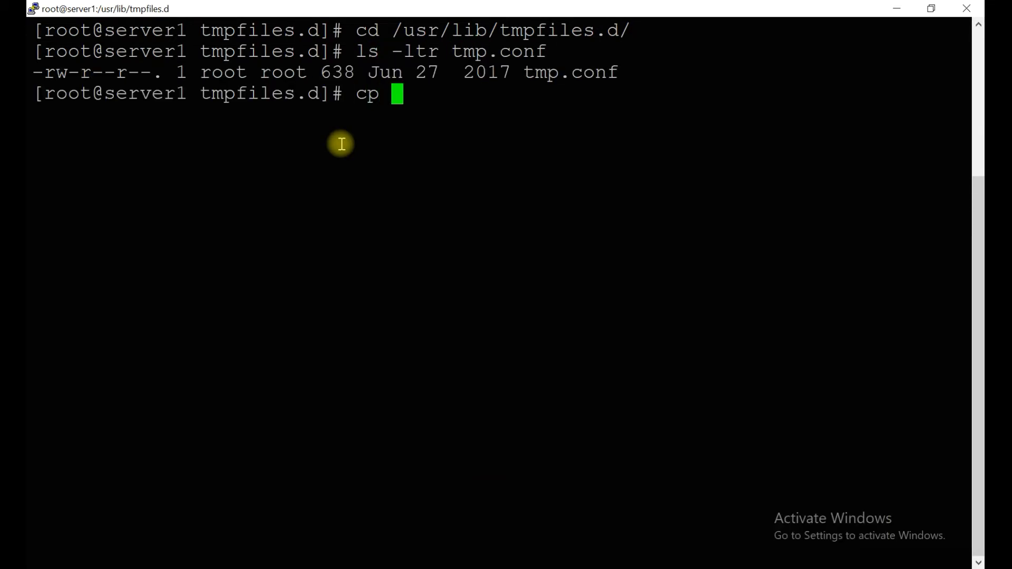
pyautogui.write('tmp.conf')
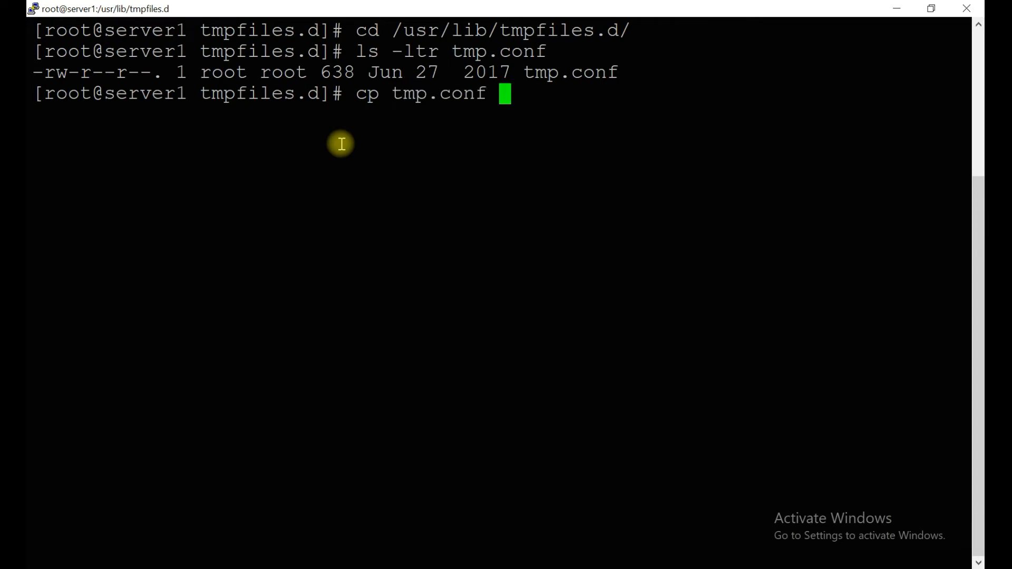
pyautogui.write('/etc/tmpfiles.d')
pyautogui.write('cd')
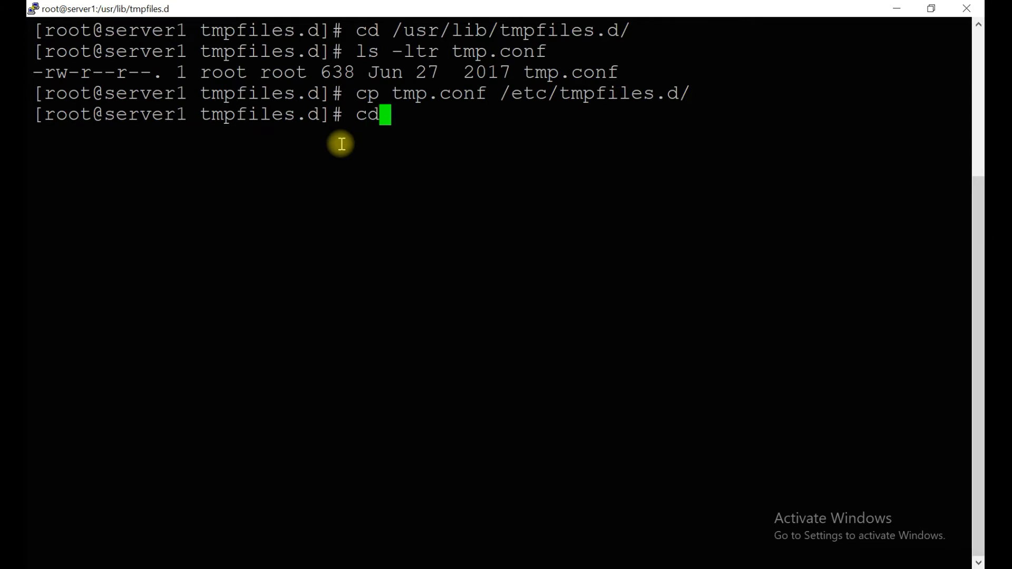
pyautogui.write('/etc/tmpfiles.d/')
pyautogui.write('ls -ltr')
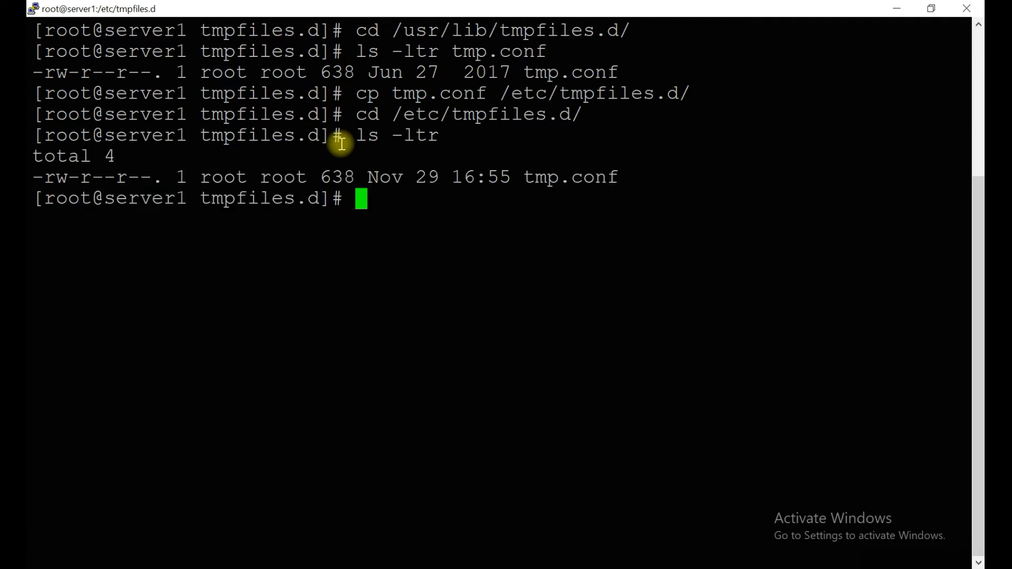
# - Print tmp.conf with cat, showing the 10-day /tmp and 30-day /var/tmp rules
pyautogui.write('cat')
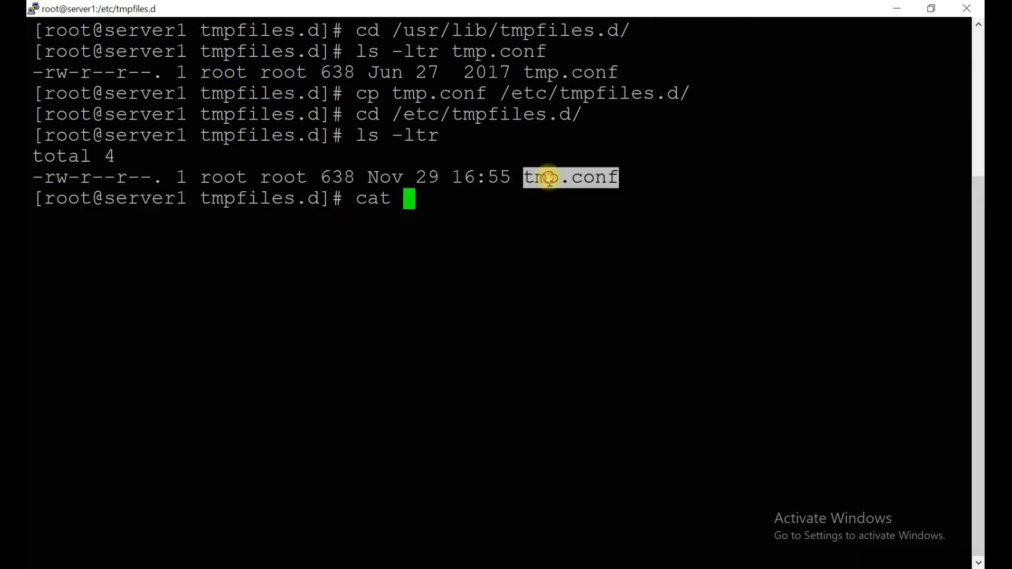
pyautogui.press('Return')
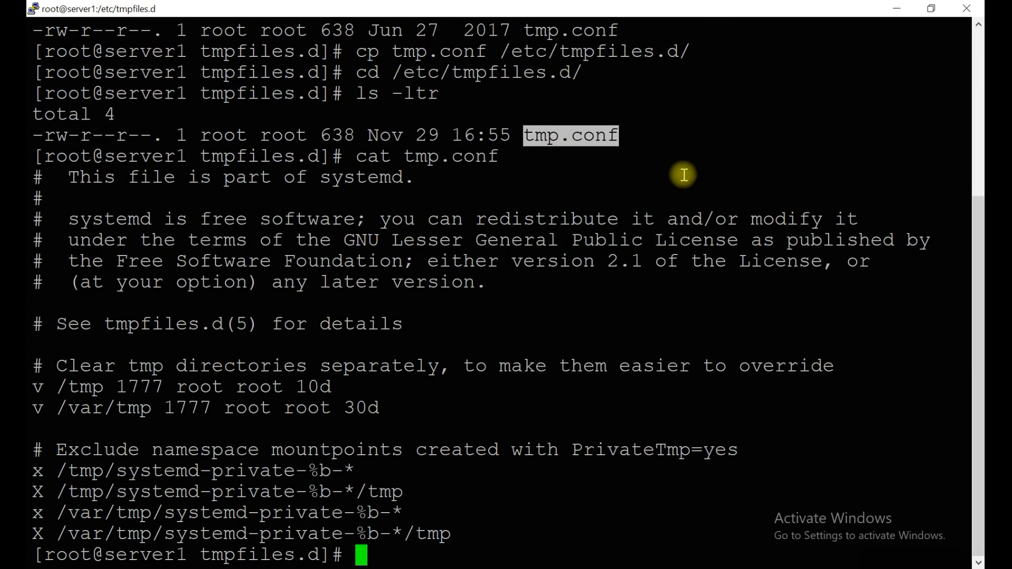
pyautogui.moveTo(35, 305)
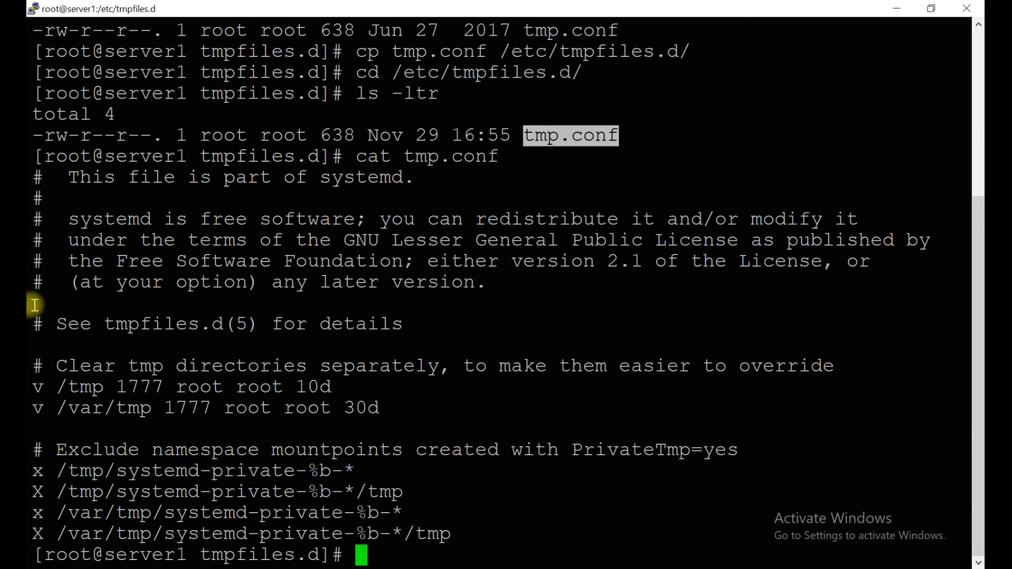
pyautogui.moveTo(37, 471)
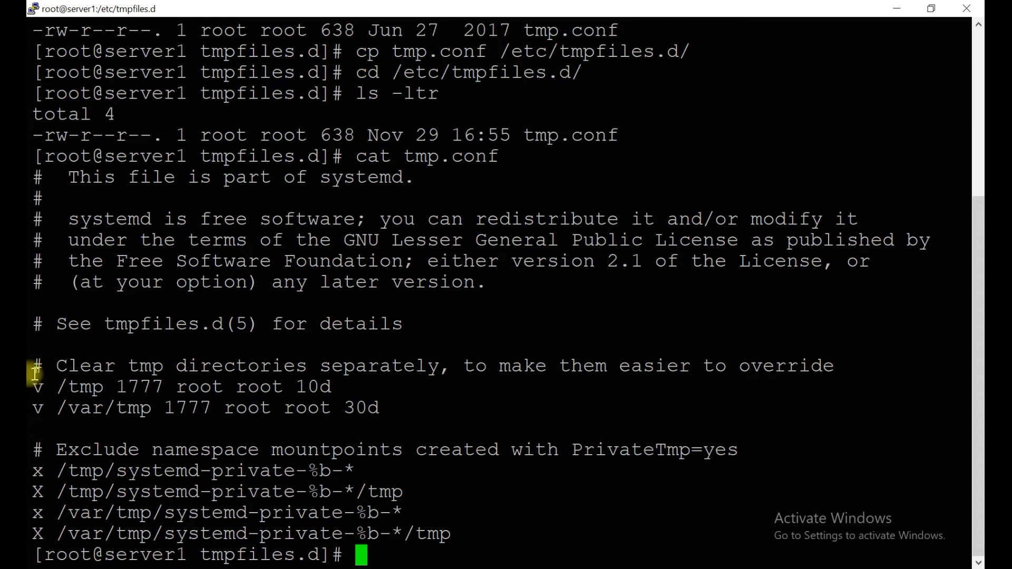
pyautogui.moveTo(133, 374)
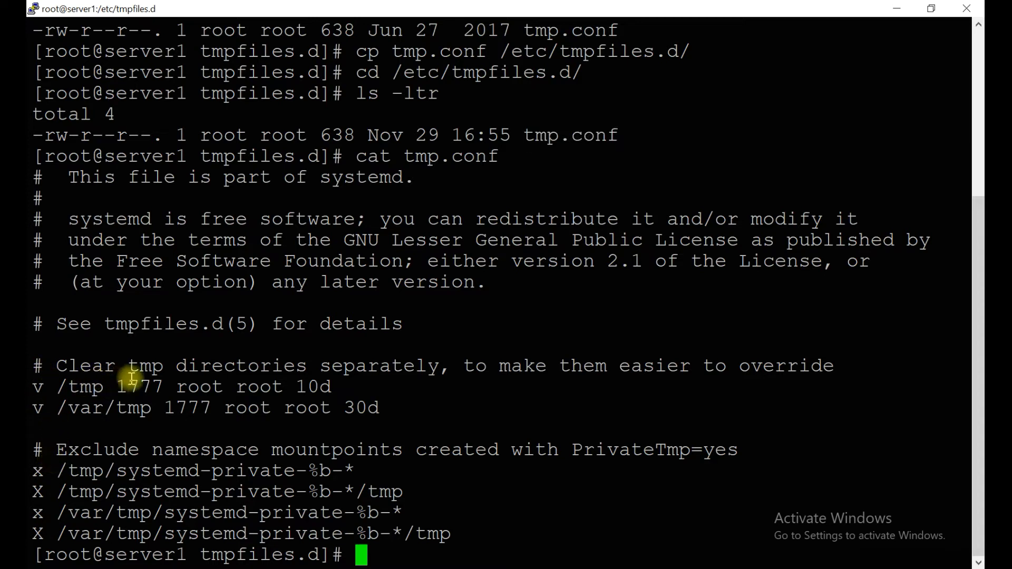
pyautogui.moveTo(452, 377)
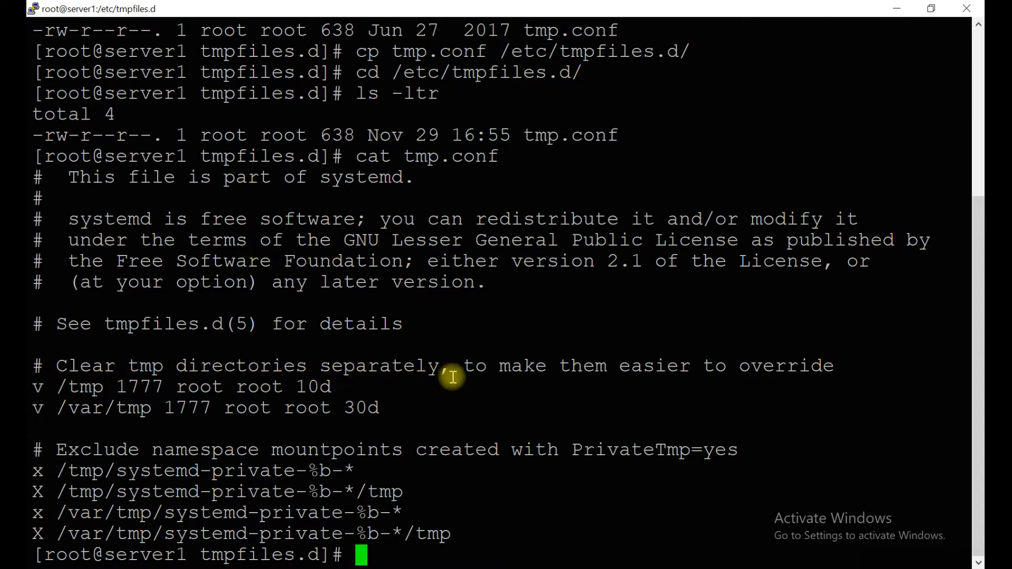
pyautogui.moveTo(576, 373)
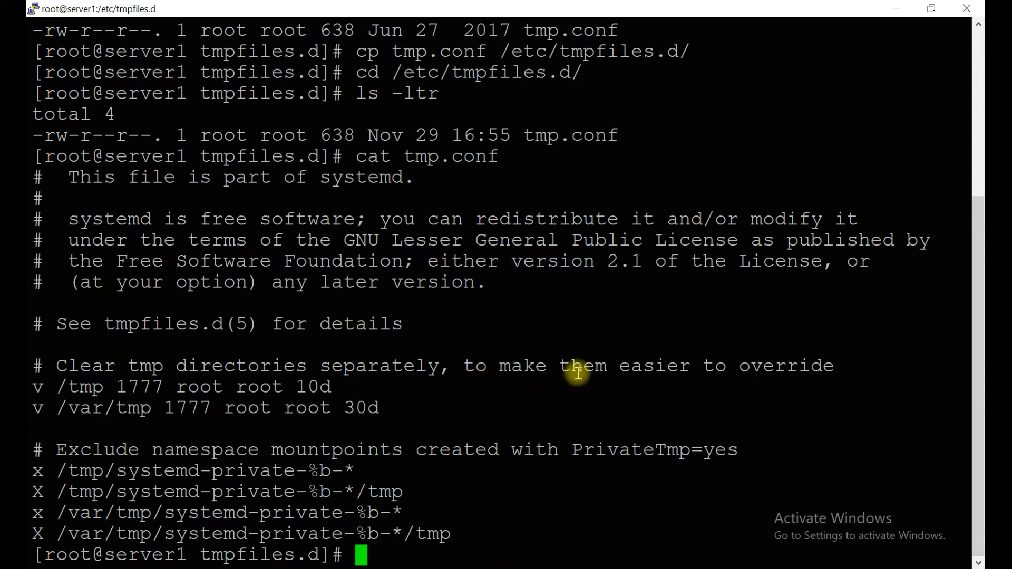
pyautogui.moveTo(37, 386)
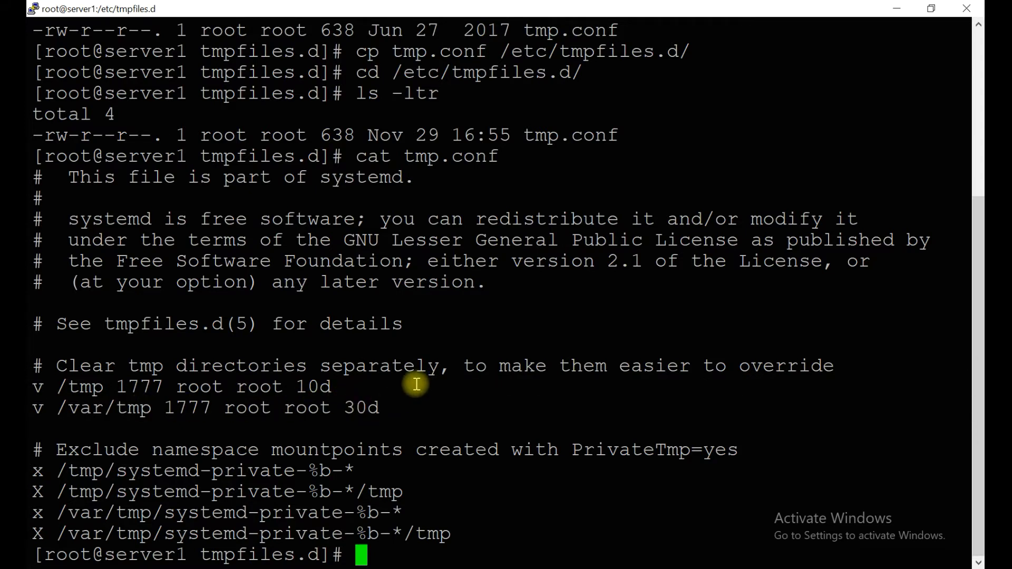
# - Enter the systemd-tmpfiles --clean command at the prompt
pyautogui.write('syst')
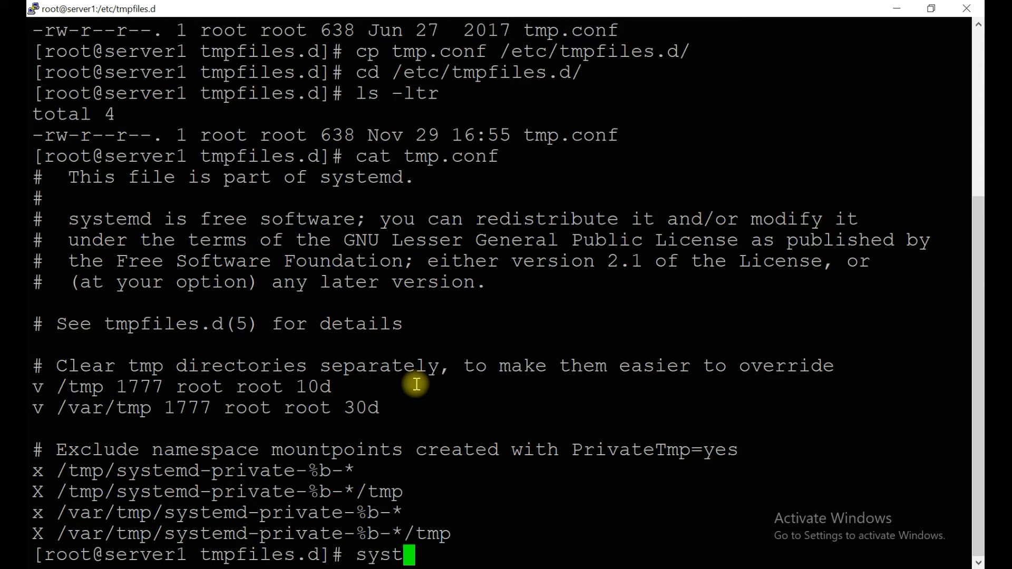
pyautogui.write('em')
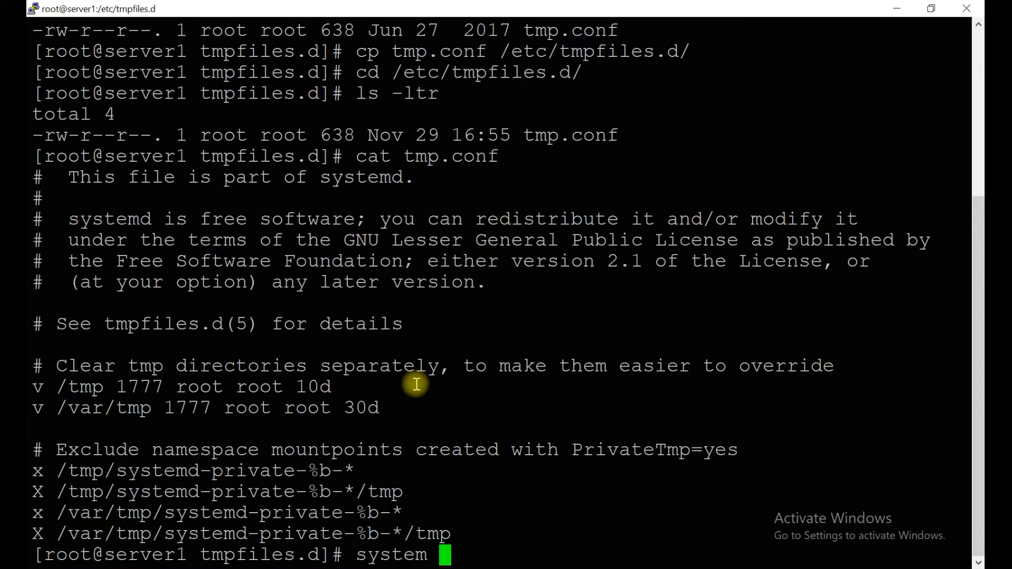
pyautogui.write('d-tm')
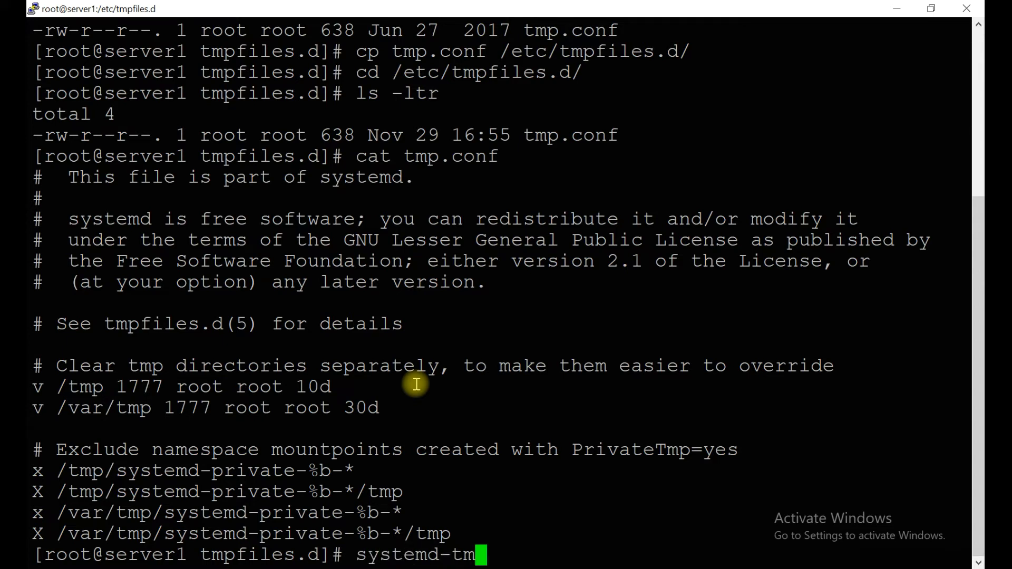
pyautogui.write('pfiles --clea')
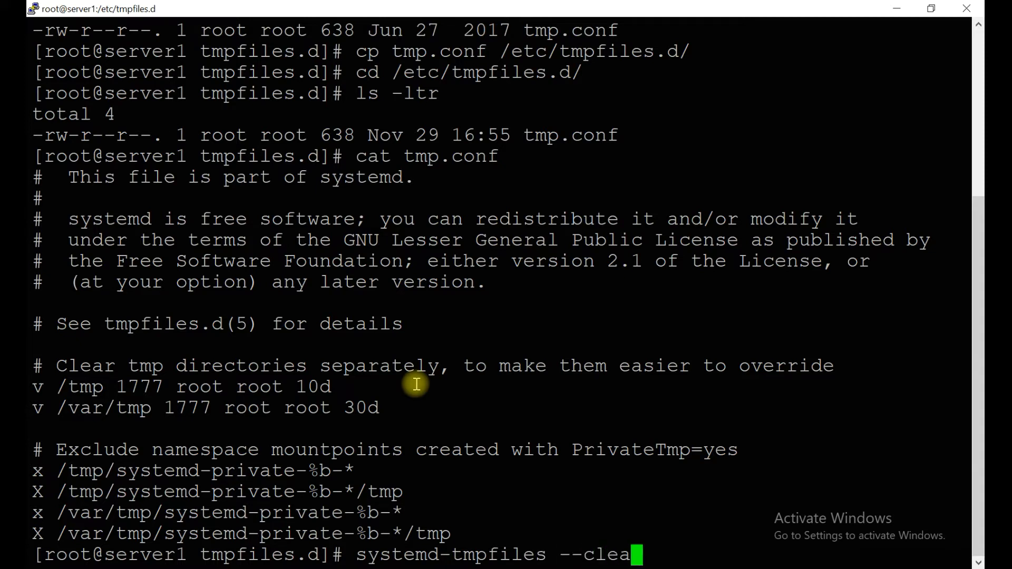
pyautogui.write('n')
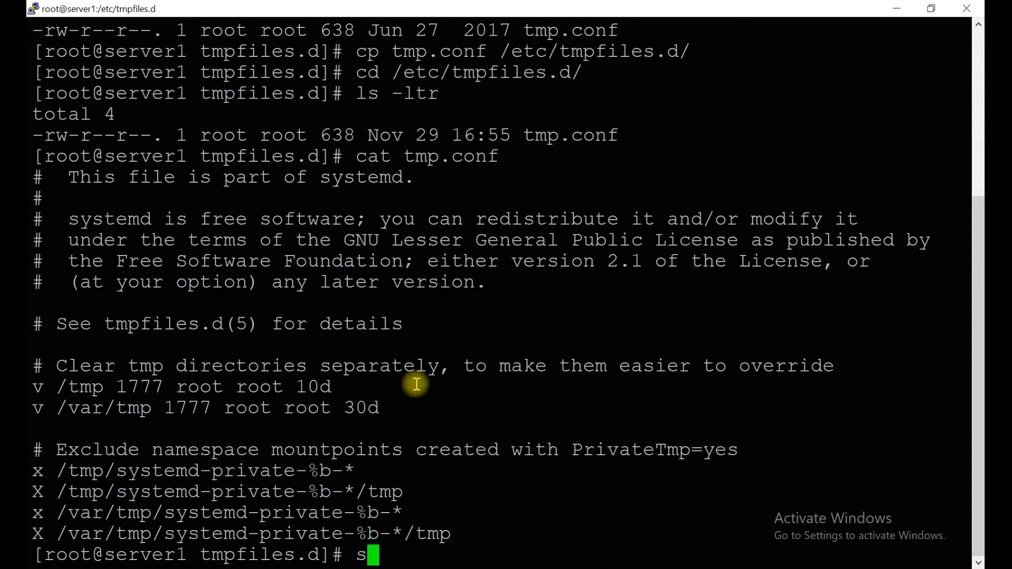
# - Move into /tmp and list its files and systemd-private folders with ls -ltr
pyautogui.write('cd /tmp')
pyautogui.write('ls -')
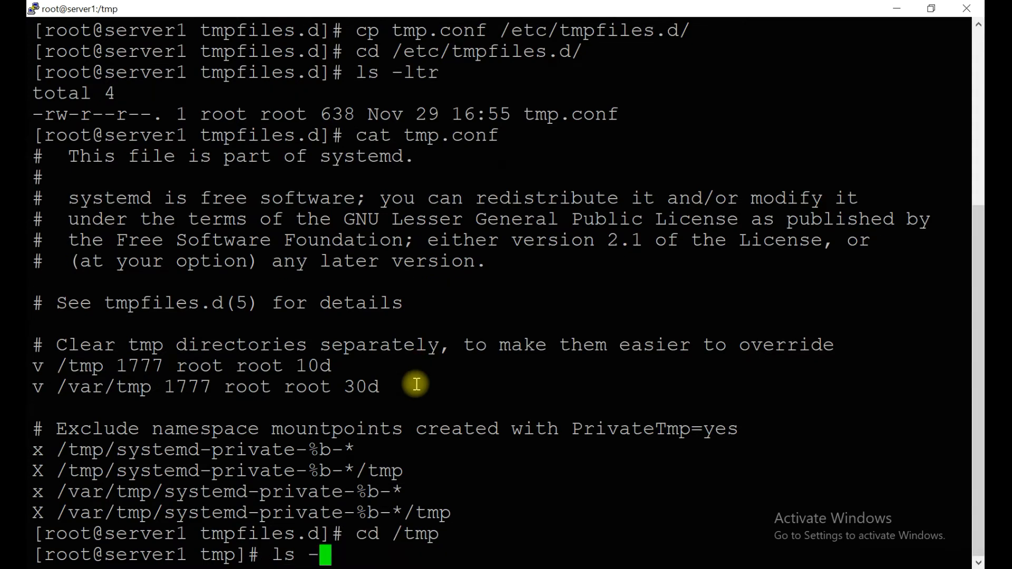
pyautogui.press('Return')
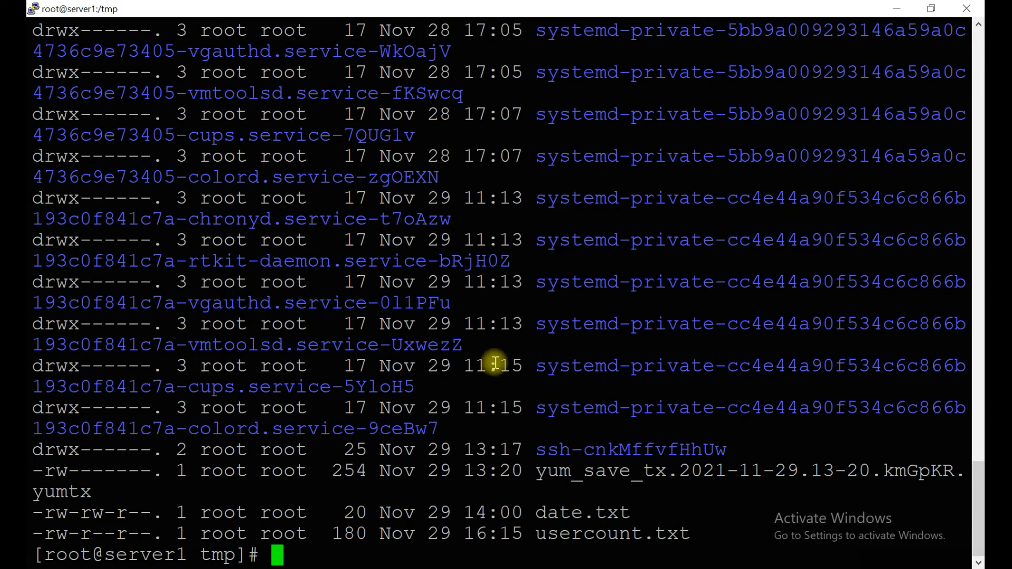
pyautogui.moveTo(528, 428)
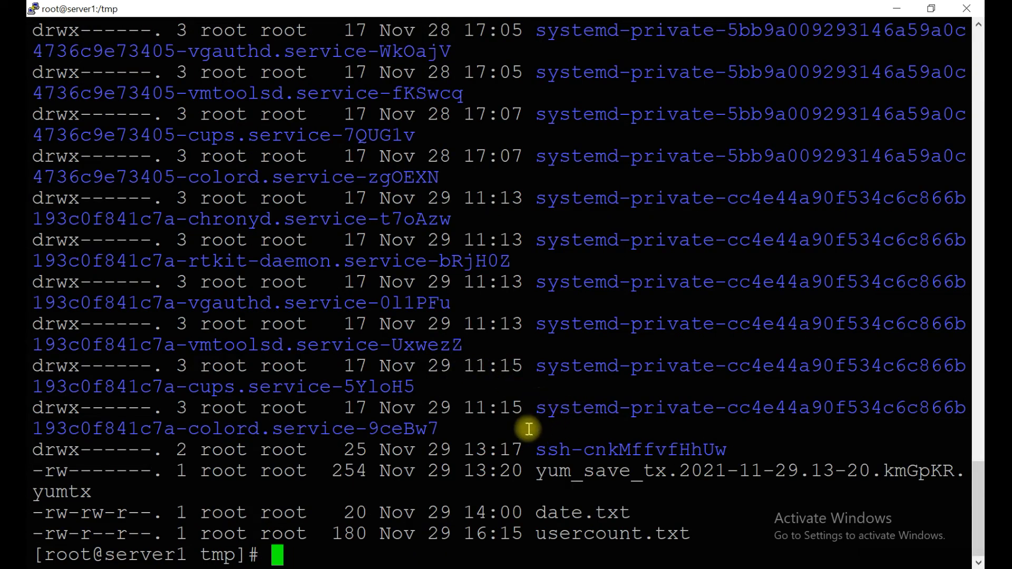
pyautogui.moveTo(440, 517)
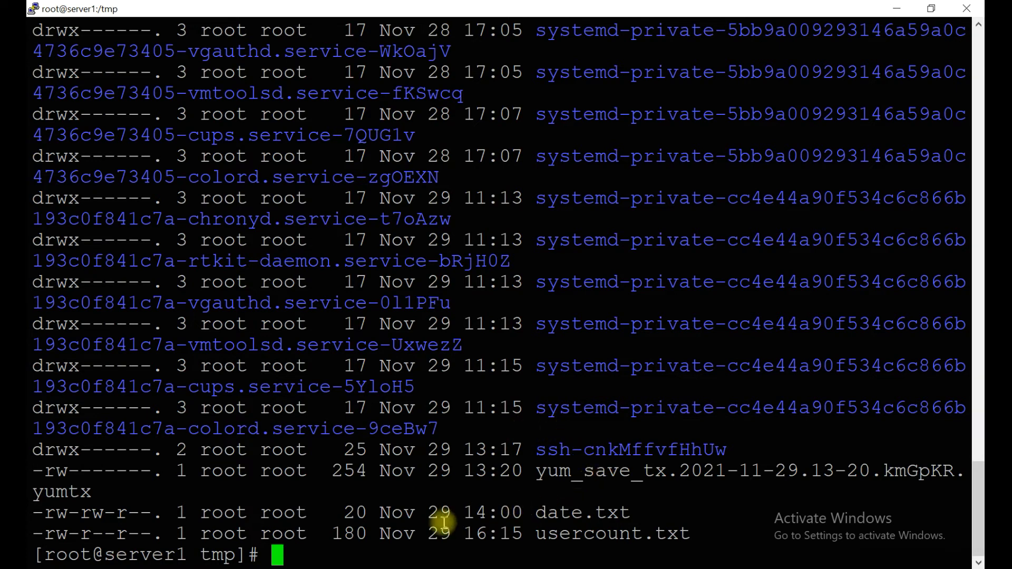
pyautogui.scroll(3)
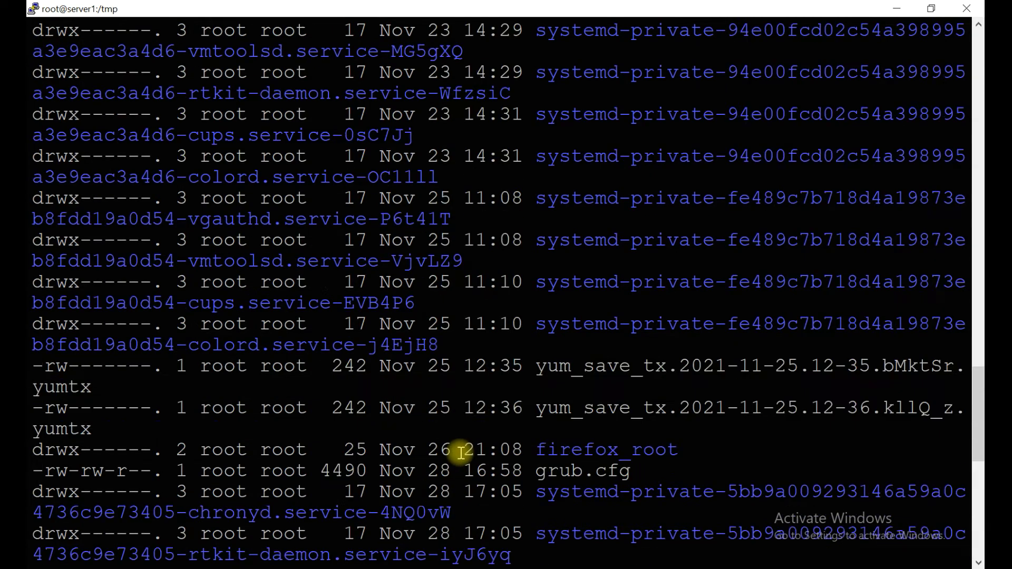
pyautogui.scroll(3)
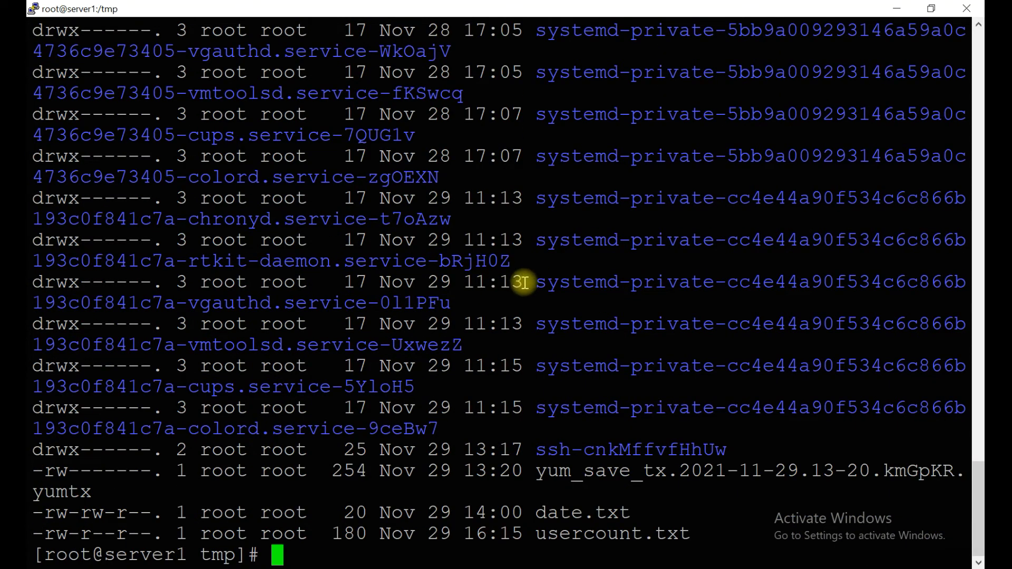
# - Return to /etc/tmpfiles.d with cd -, discarding a partly typed command
pyautogui.write('syste')
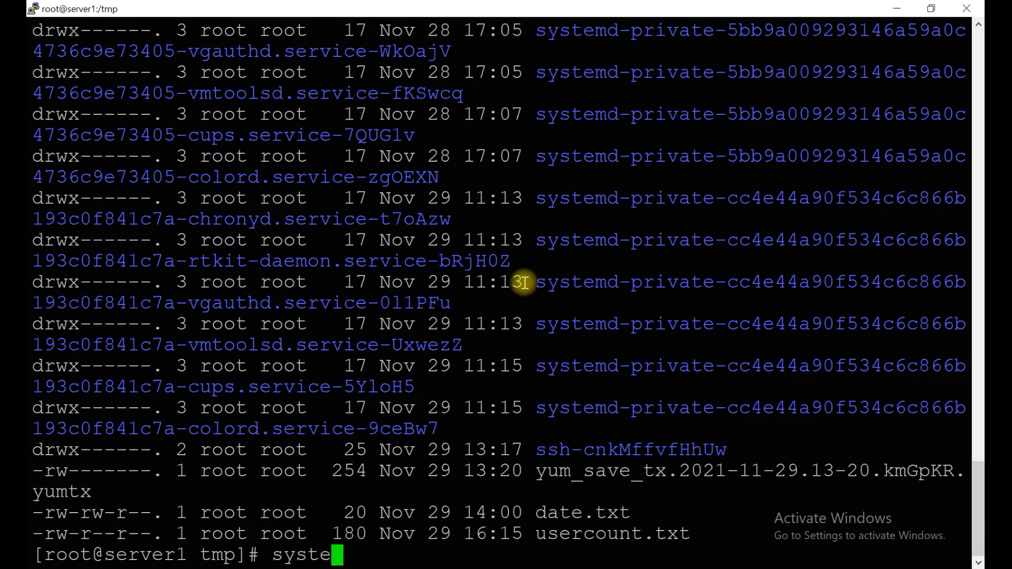
pyautogui.press('BackSpace')
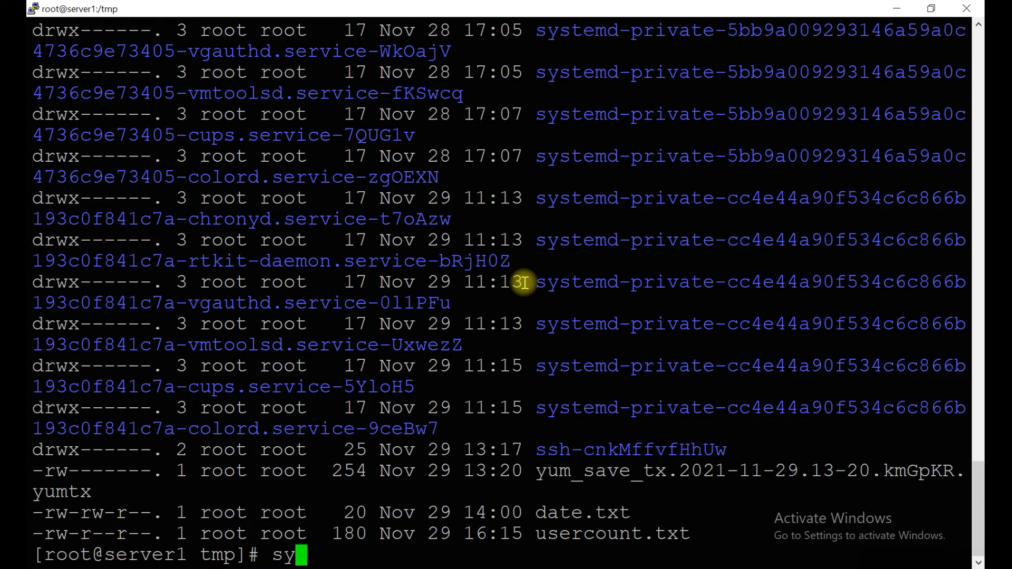
pyautogui.press('Return')
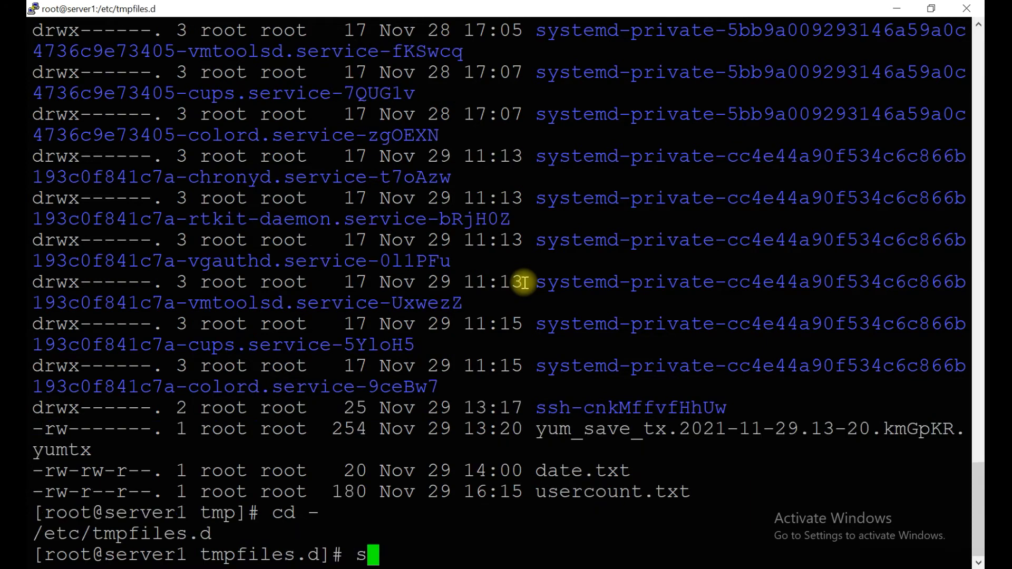
# - Run systemd-tmpfiles --clean tmp.conf, then show filesystem usage with df -h
pyautogui.write('ystemd-')
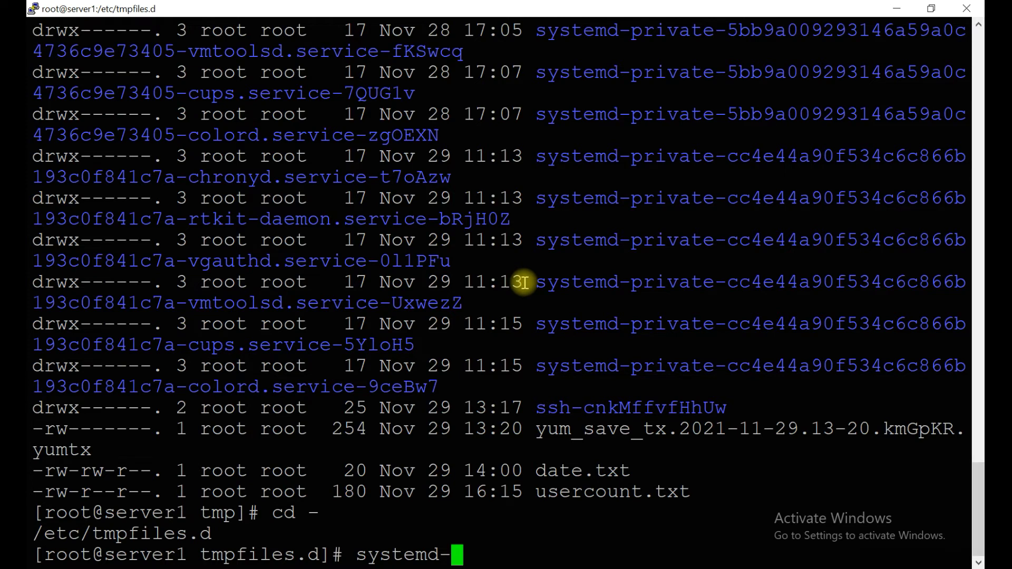
pyautogui.write('tmpfiles')
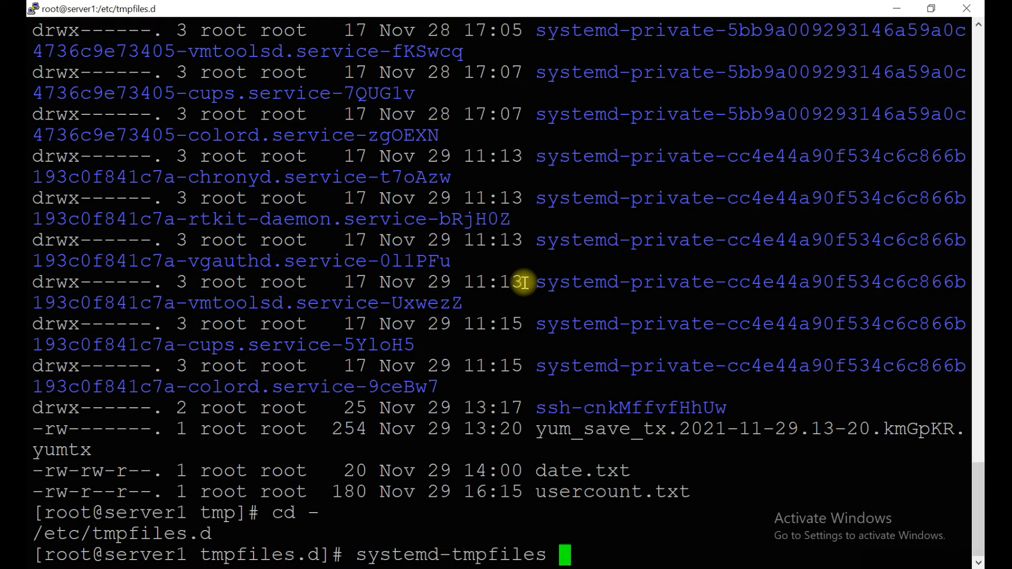
pyautogui.write('--cl')
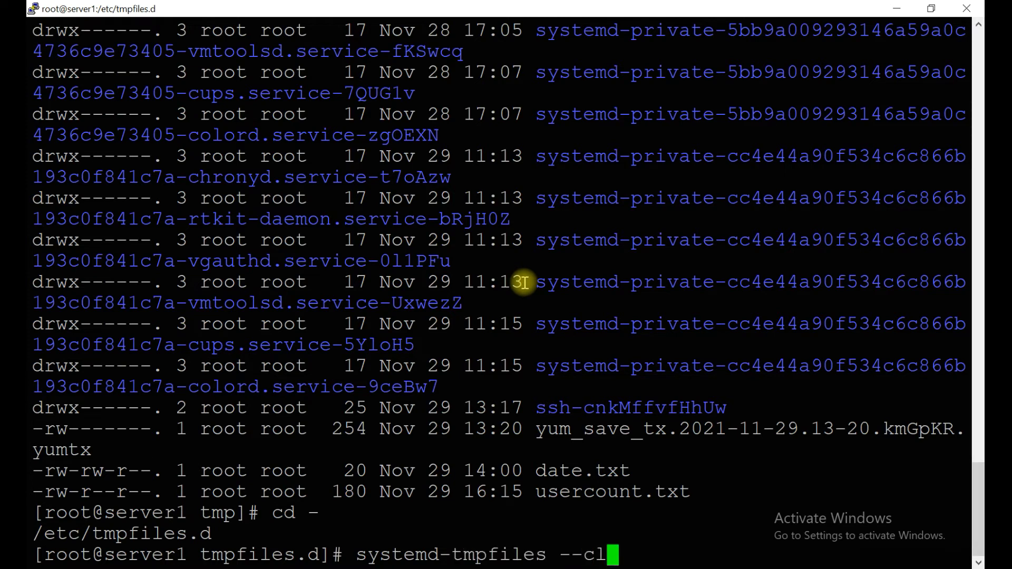
pyautogui.write('ean tmp.conf')
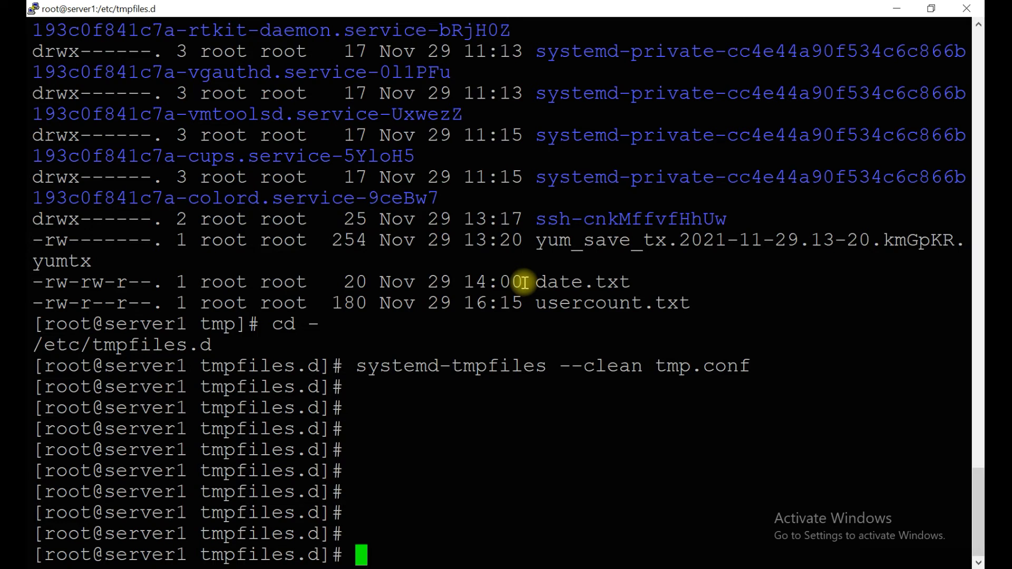
pyautogui.moveTo(361, 365)
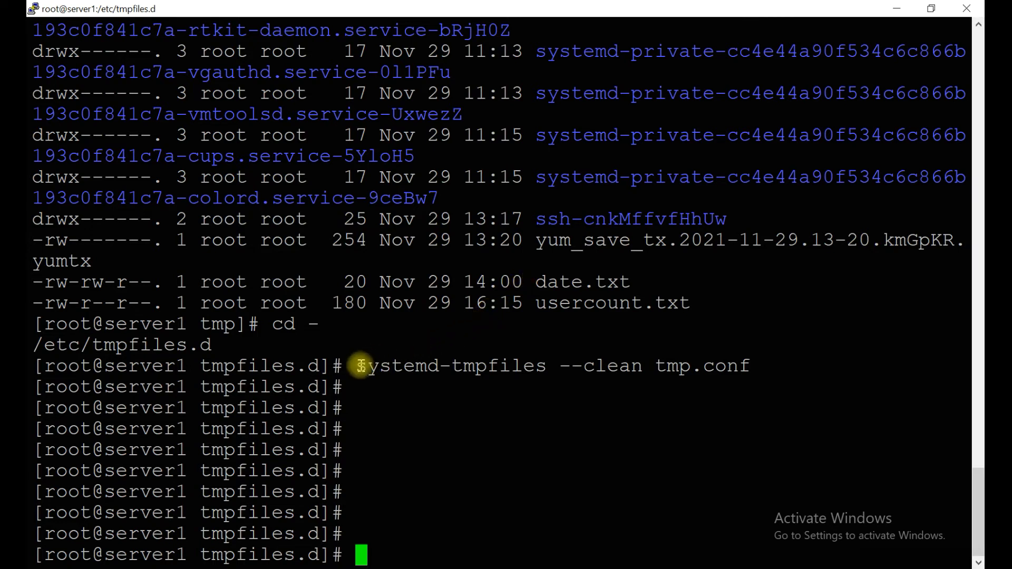
pyautogui.doubleClick(450, 366)
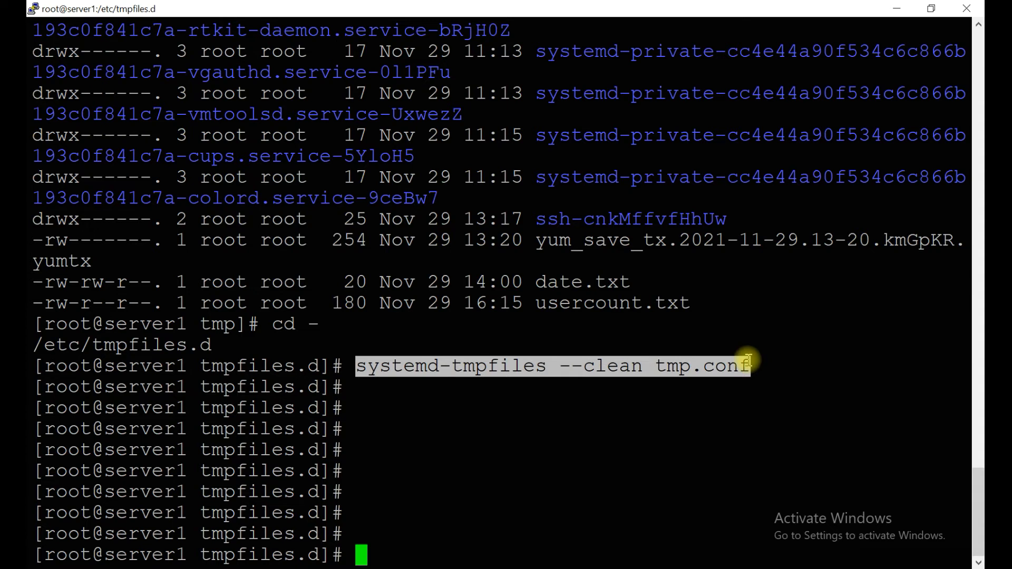
pyautogui.moveTo(636, 389)
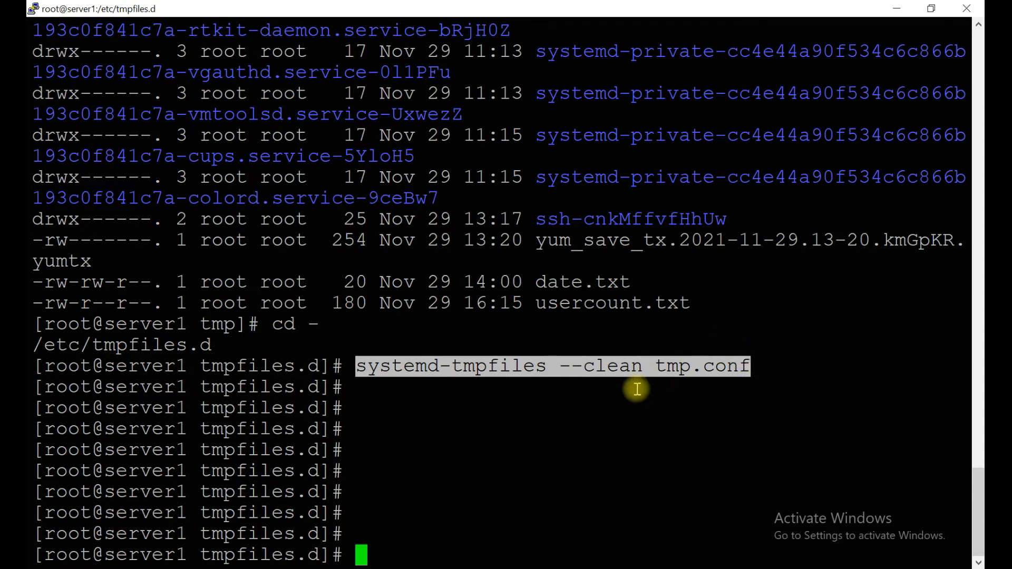
pyautogui.moveTo(605, 389)
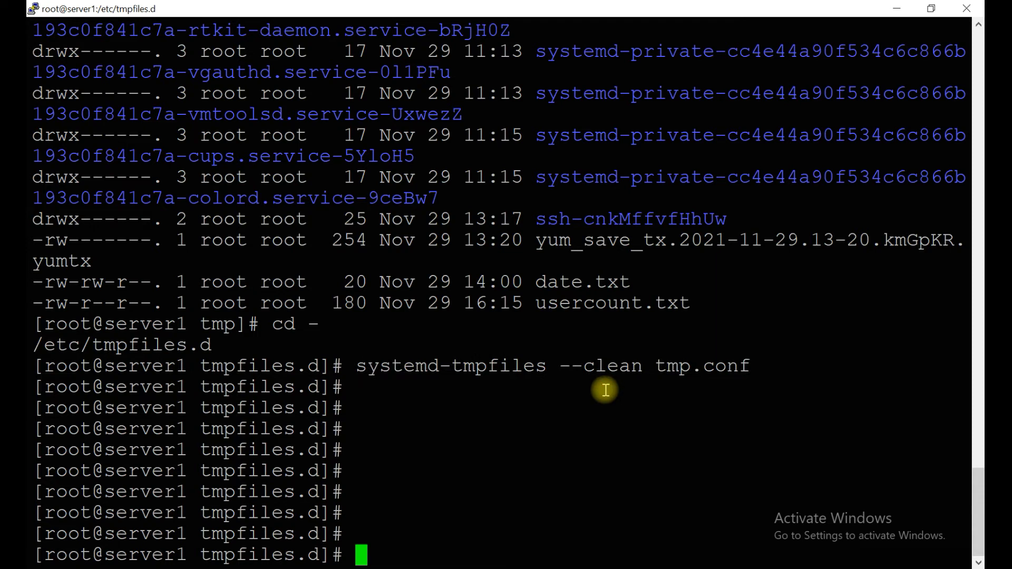
pyautogui.moveTo(556, 393)
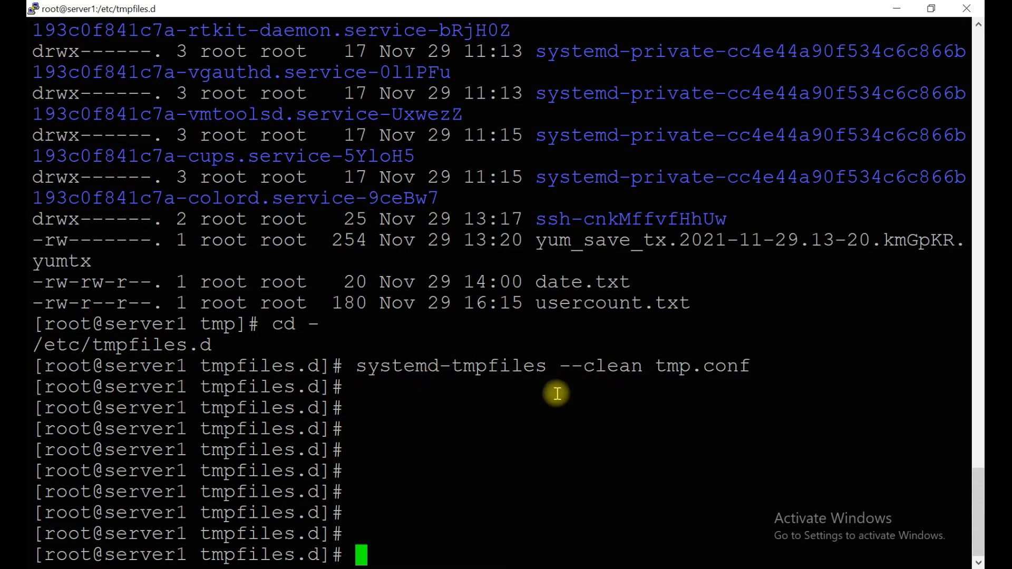
pyautogui.moveTo(513, 365)
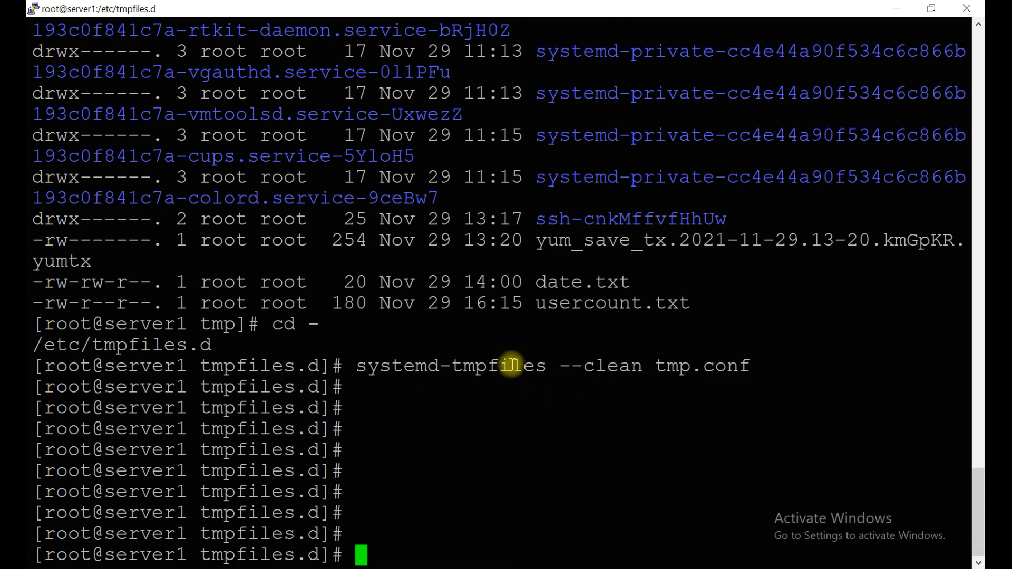
pyautogui.moveTo(496, 407)
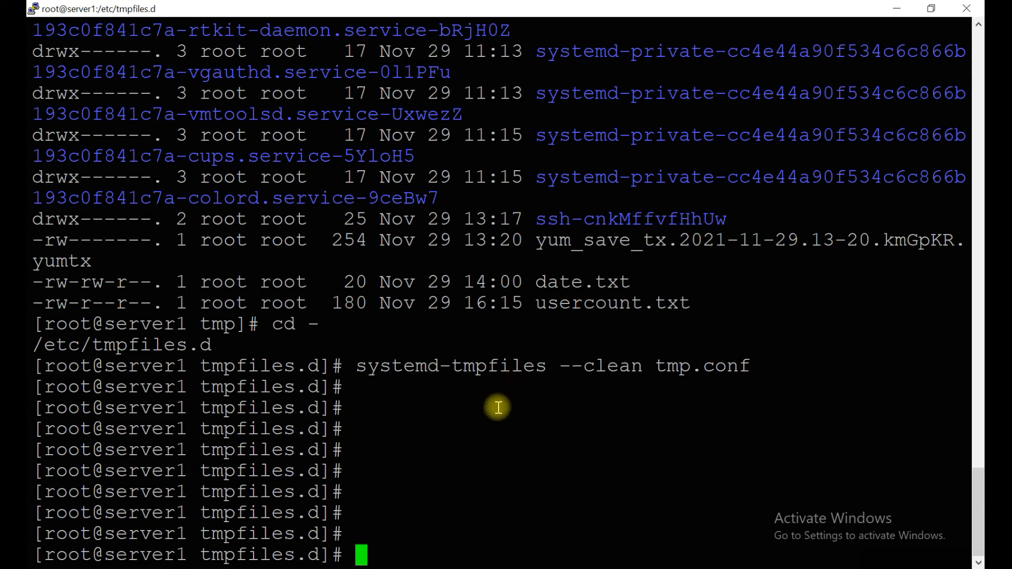
pyautogui.write('df -h')
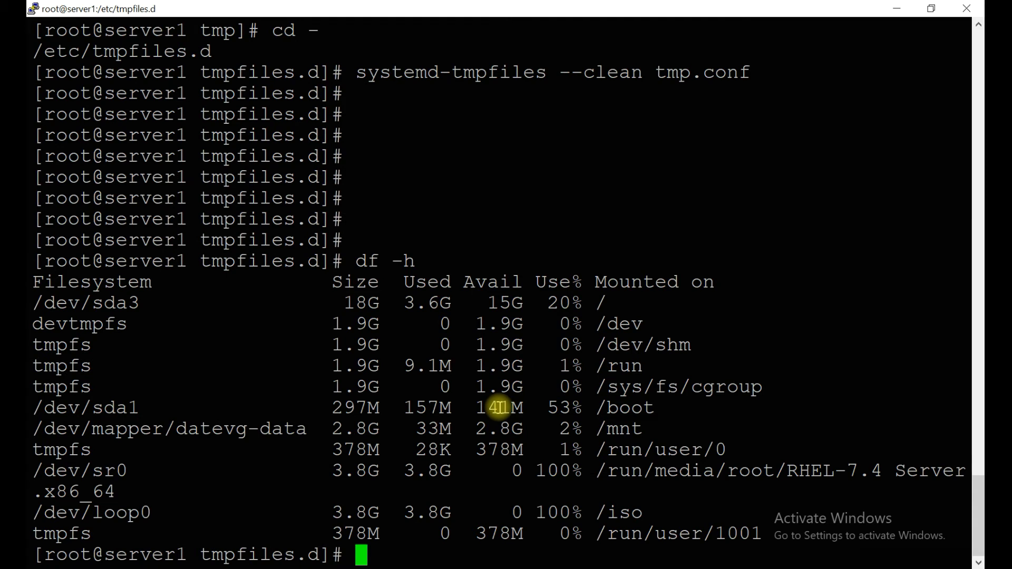
# - In /mnt, create test_nov29 containing "this is test file" via vi and list it
pyautogui.write('cd /mn')
pyautogui.write('touch')
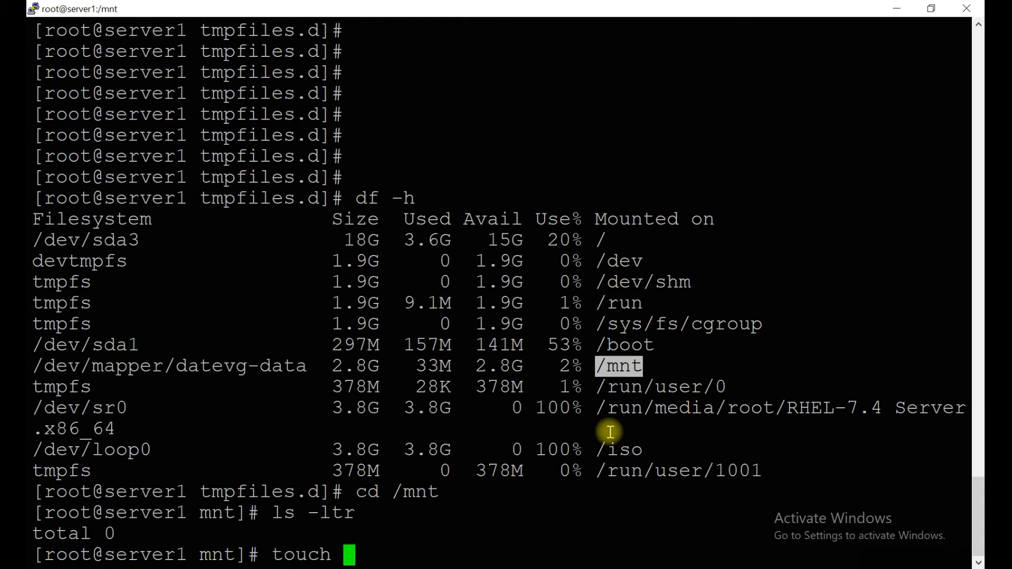
pyautogui.write('test_')
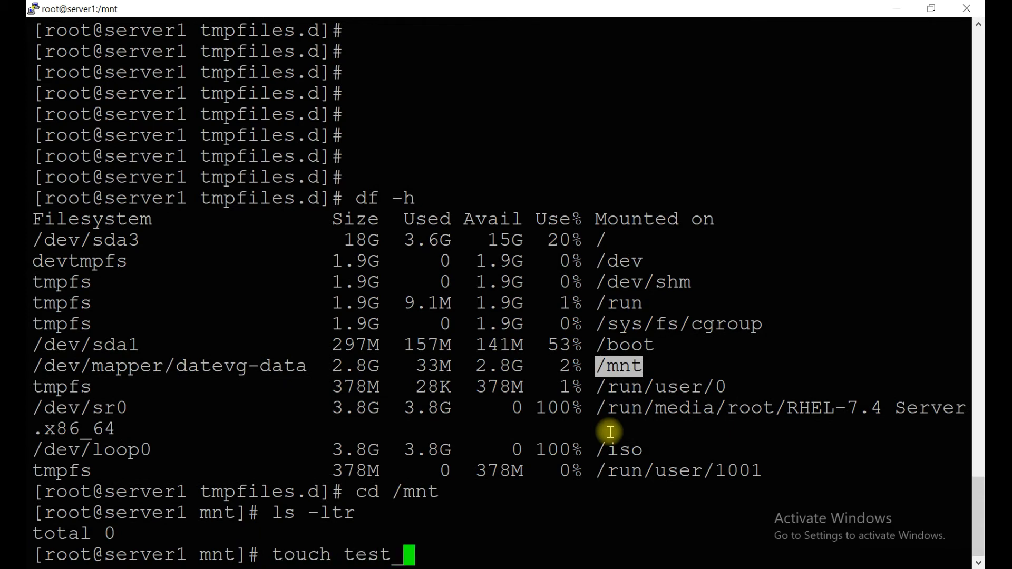
pyautogui.write('nov2')
pyautogui.write('t')
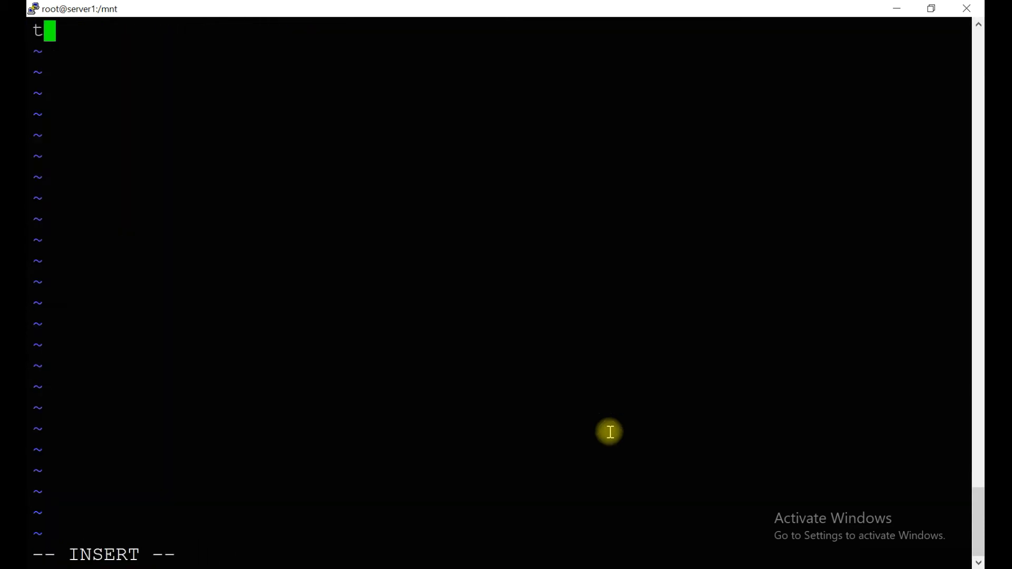
pyautogui.write('his is test file')
pyautogui.click(174, 555)
pyautogui.write(':wq')
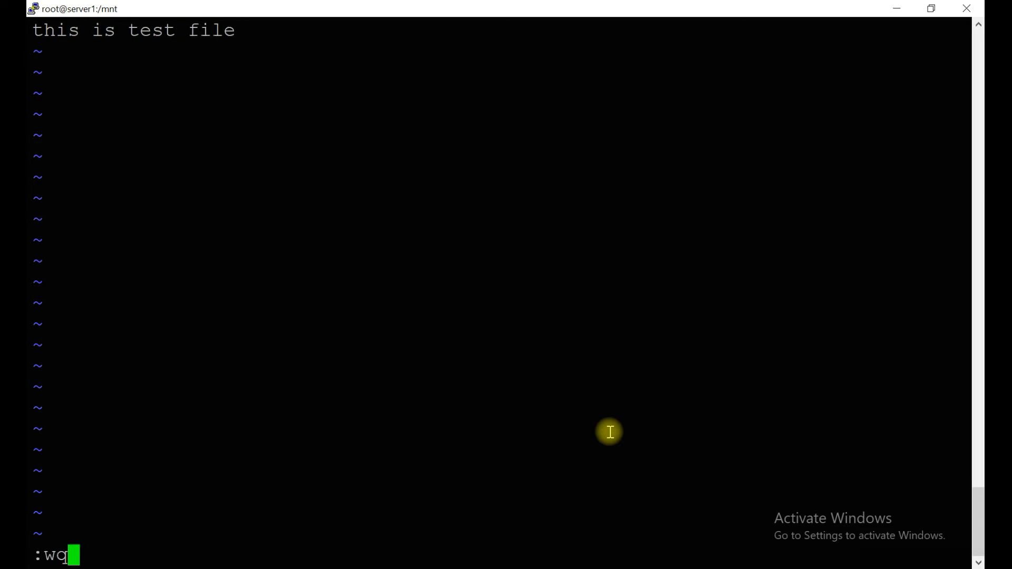
pyautogui.press('Return')
pyautogui.write('ls -tlr')
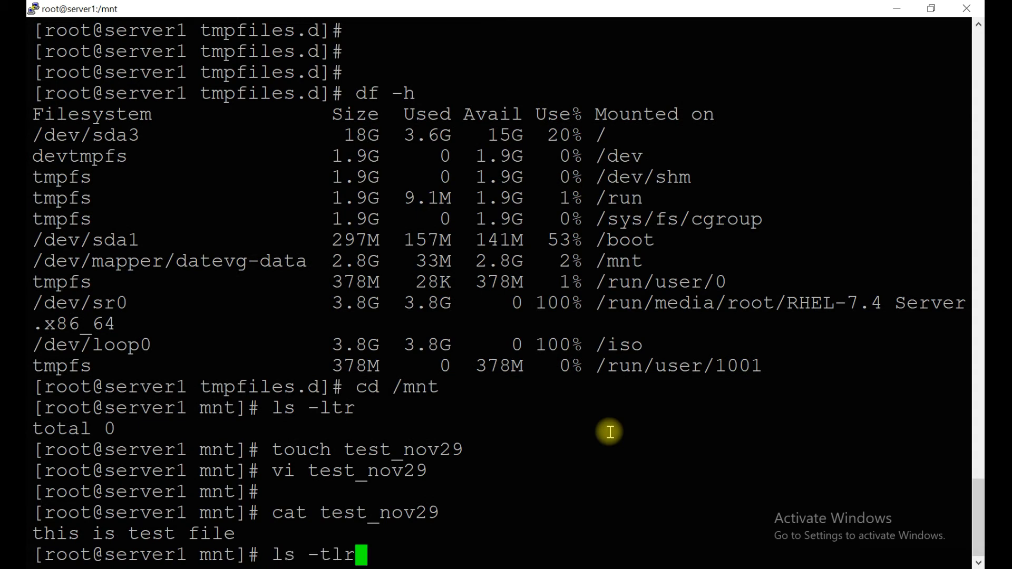
pyautogui.press('Return')
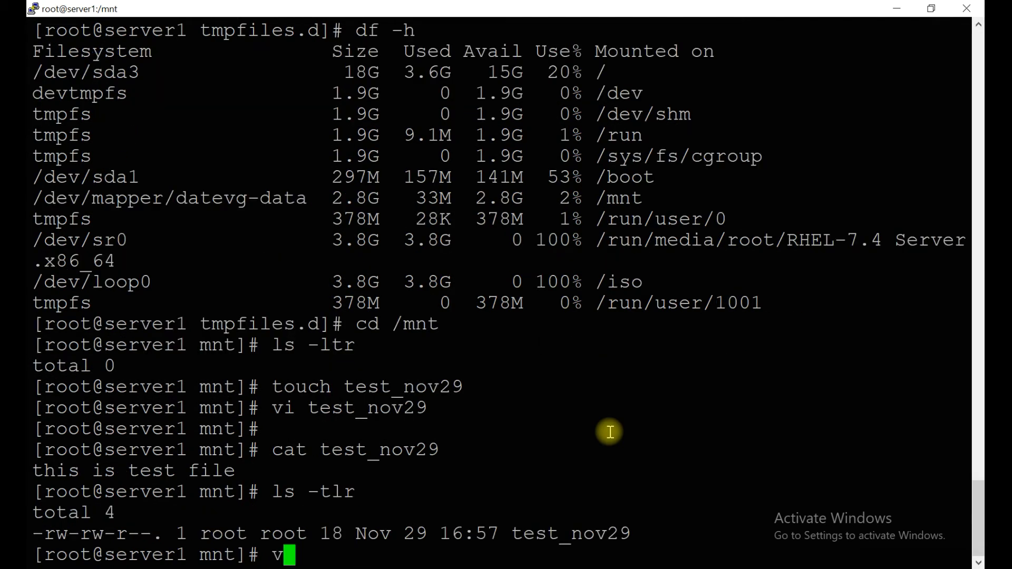
# - Create an empty test_file2 with touch and list the files in /mnt
pyautogui.write('i')
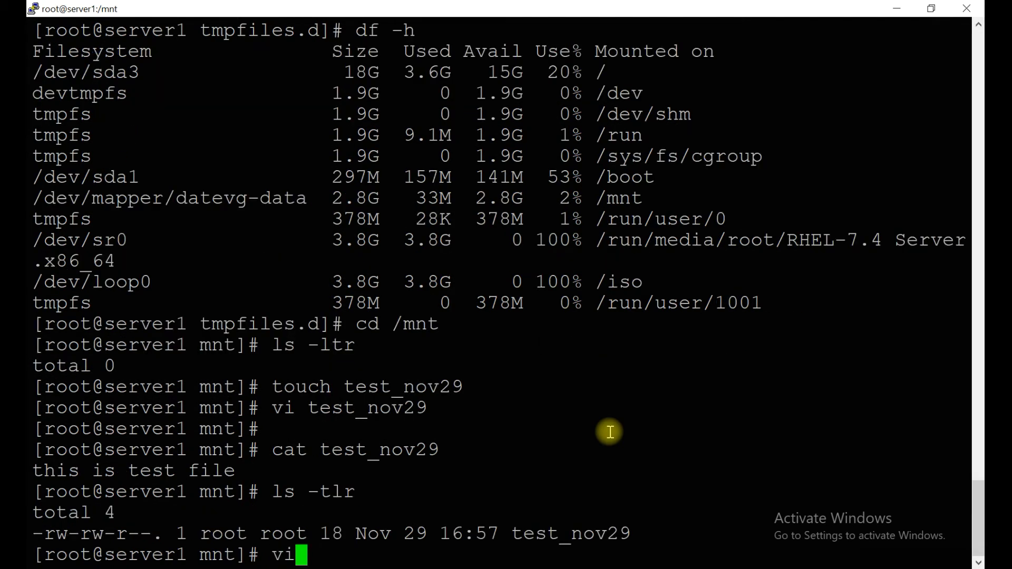
pyautogui.write('touch')
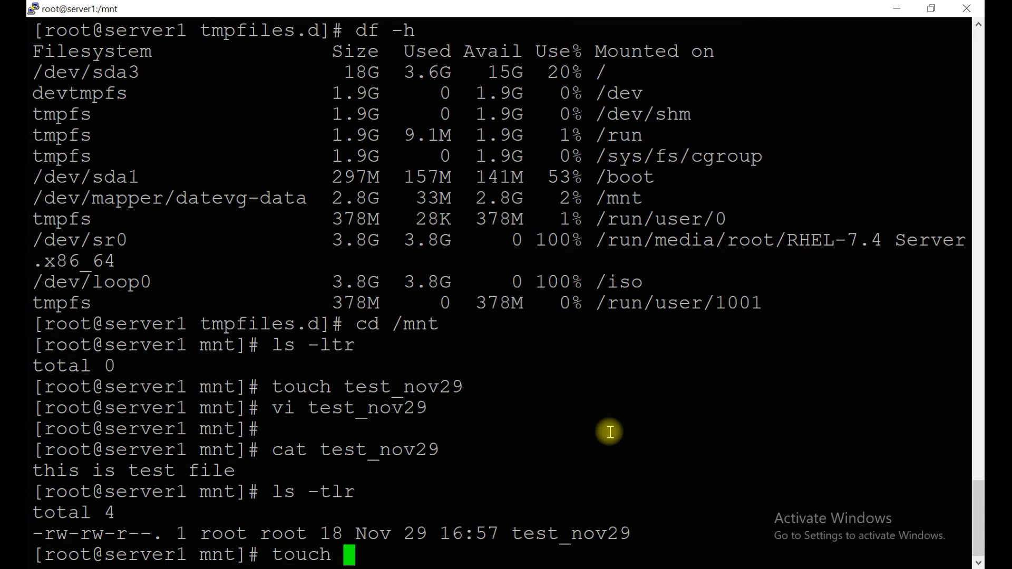
pyautogui.write('test_file')
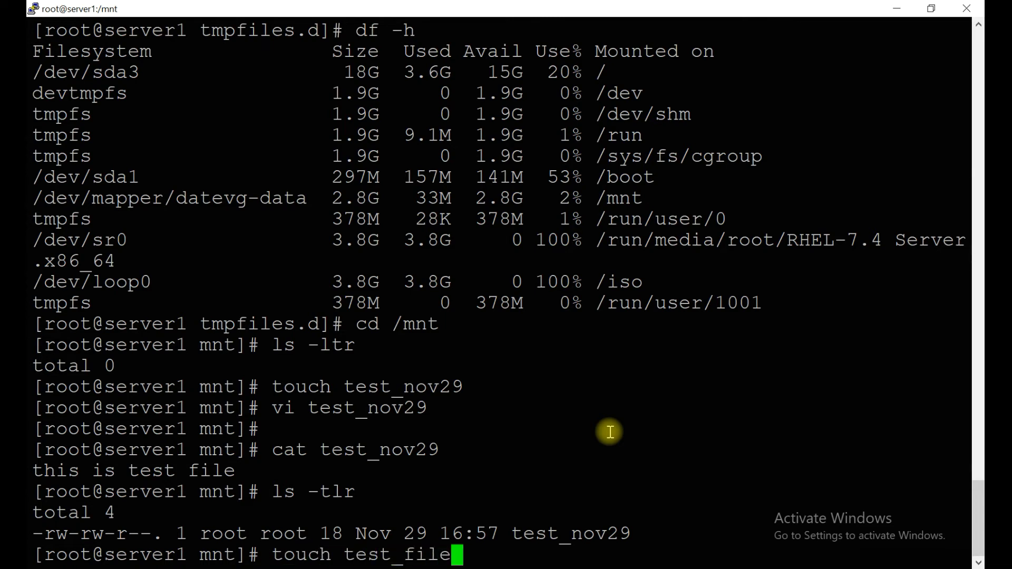
pyautogui.press('Return')
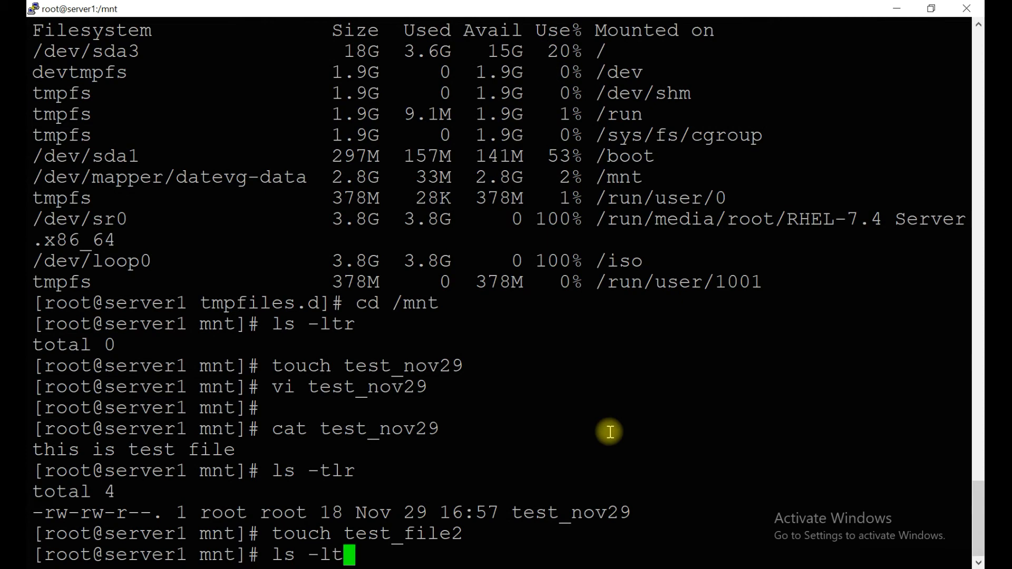
pyautogui.press('Return')
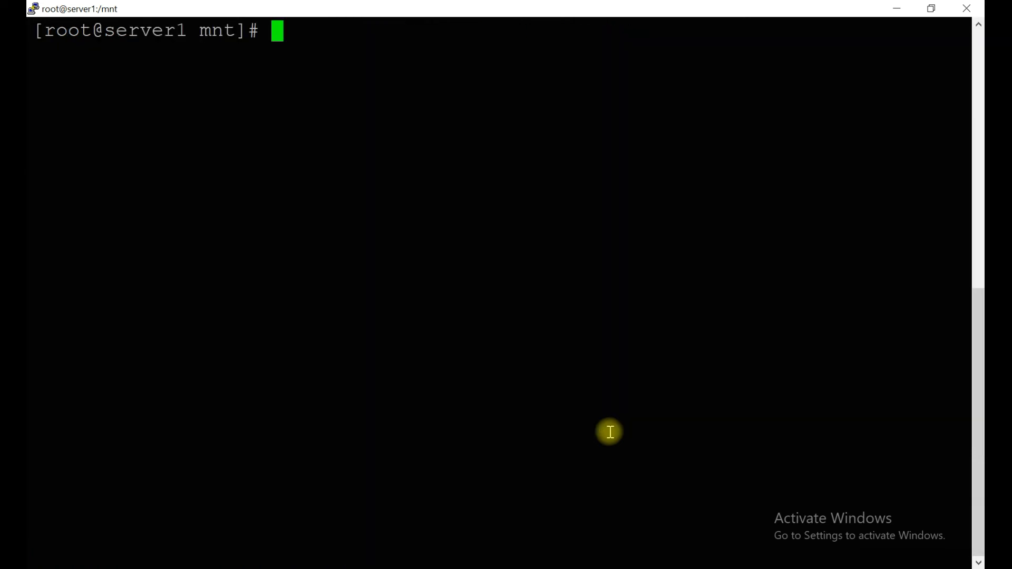
# - Return to /etc/tmpfiles.d and display tmp.conf as a reference
pyautogui.write('l')
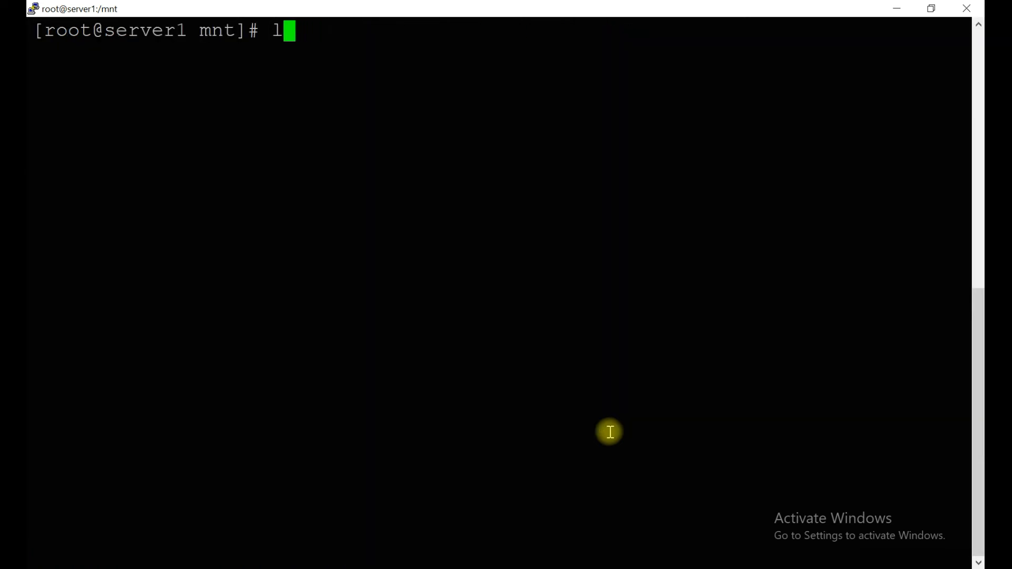
pyautogui.press('Return')
pyautogui.write('ca')
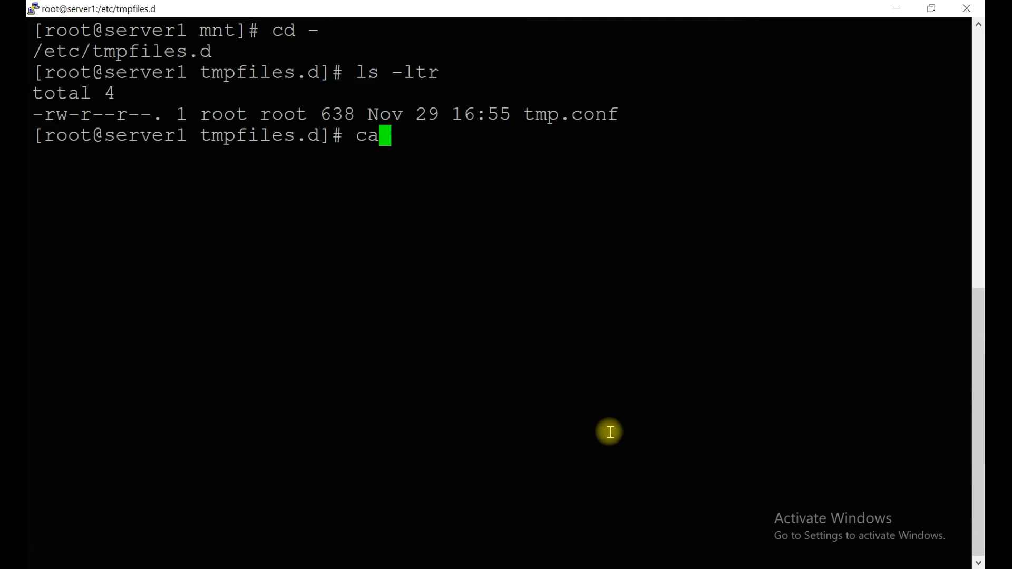
pyautogui.press('Return')
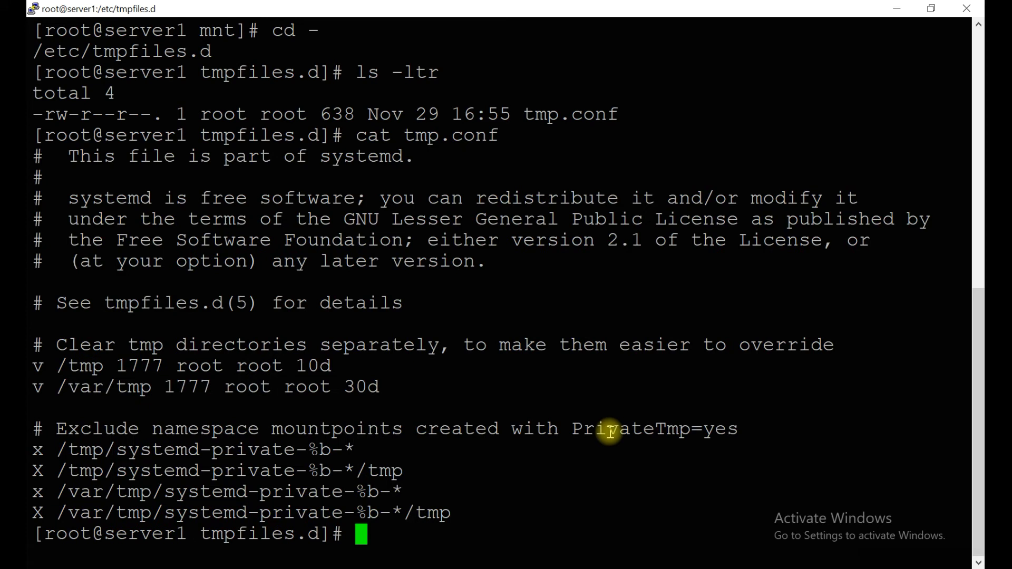
# - Create mnt_cleanup.conf in vi holding "v /mnt 1777 root root 30s" and save it
pyautogui.write('vi')
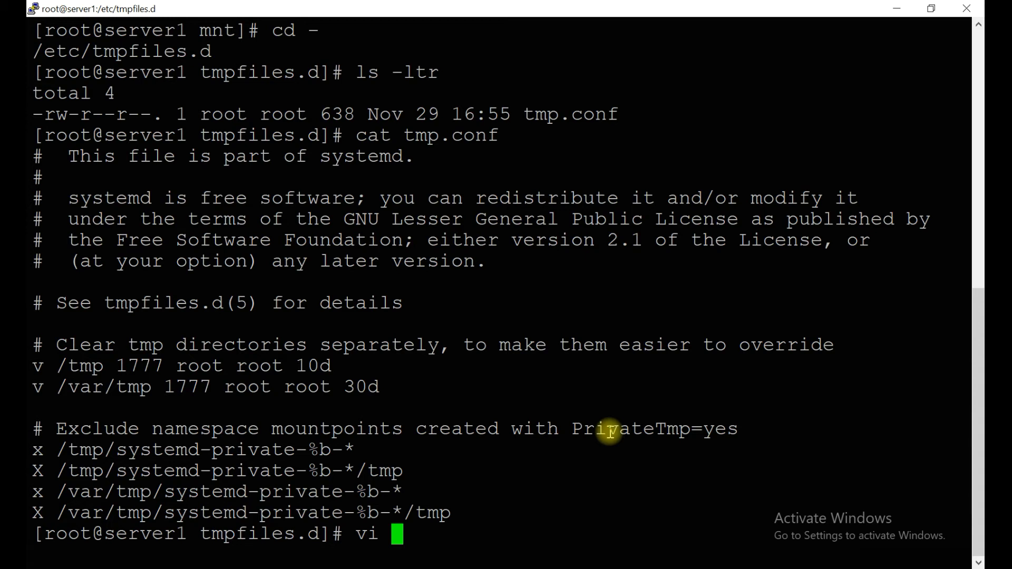
pyautogui.write('mnt_')
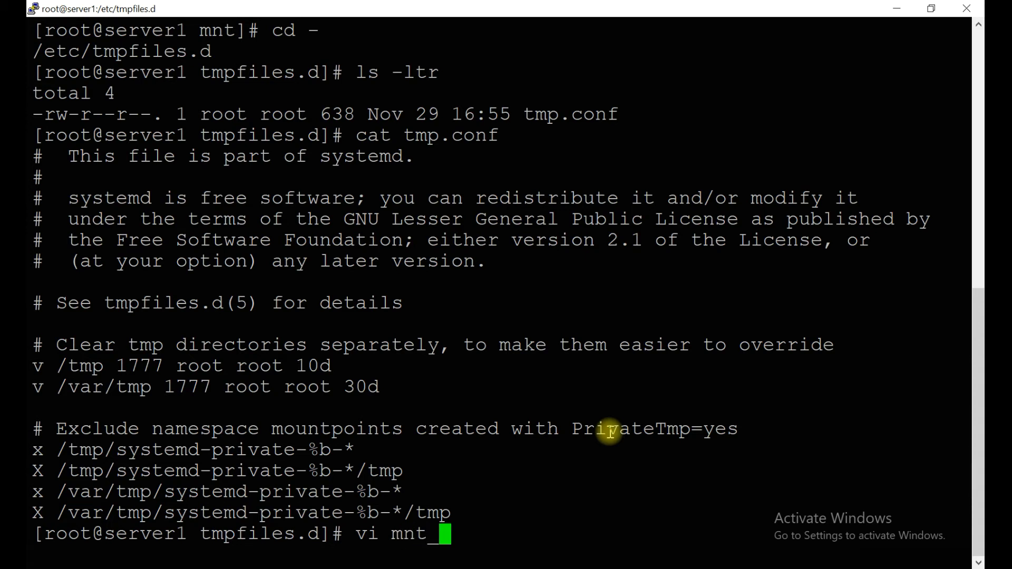
pyautogui.write('cleanup')
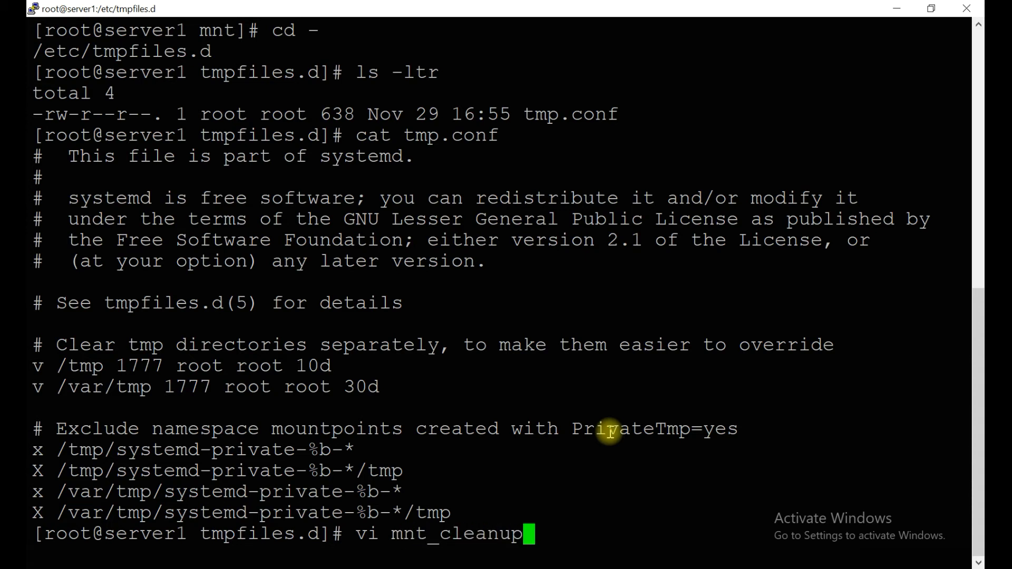
pyautogui.write('.c')
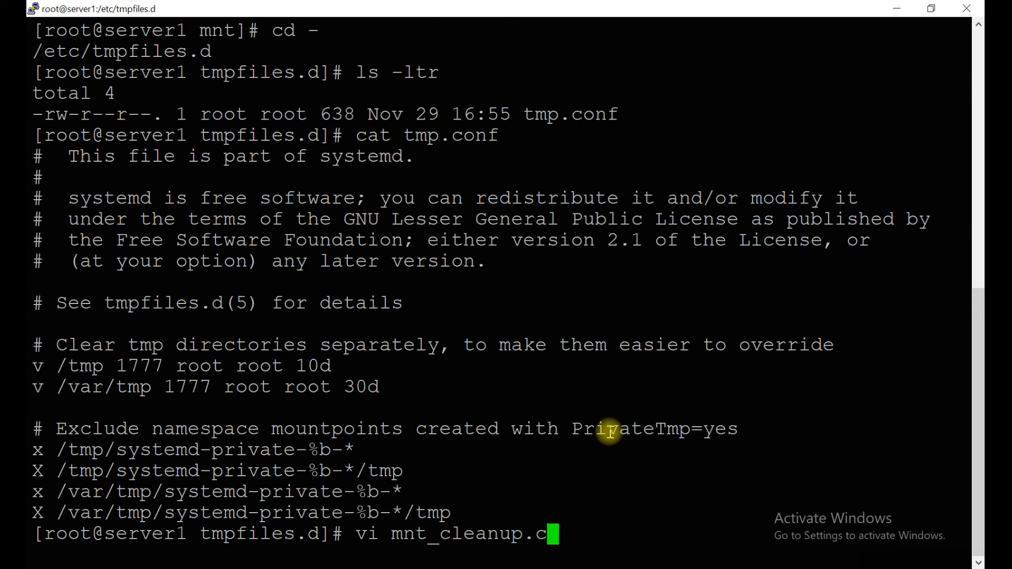
pyautogui.write('ng')
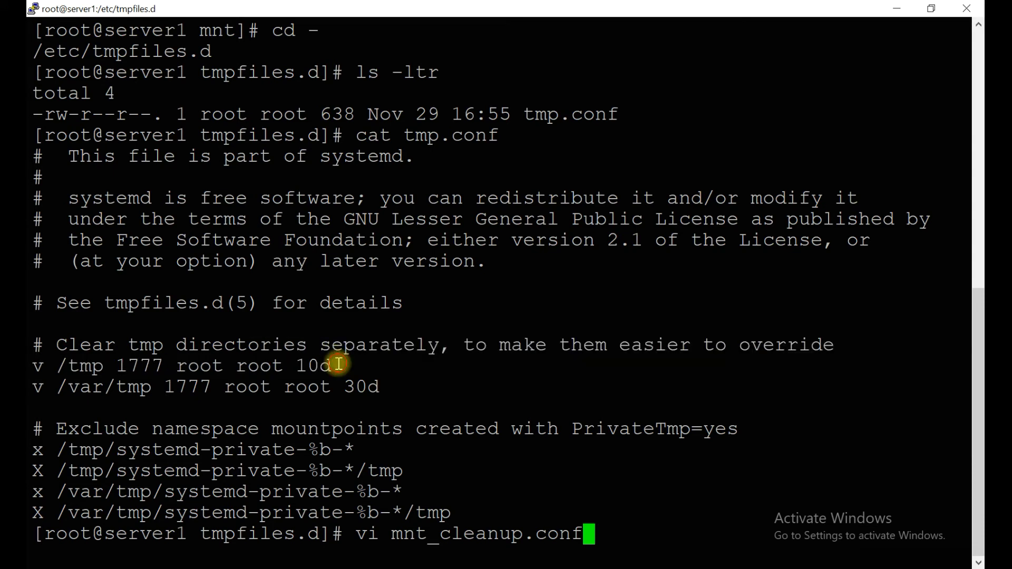
pyautogui.press('Return')
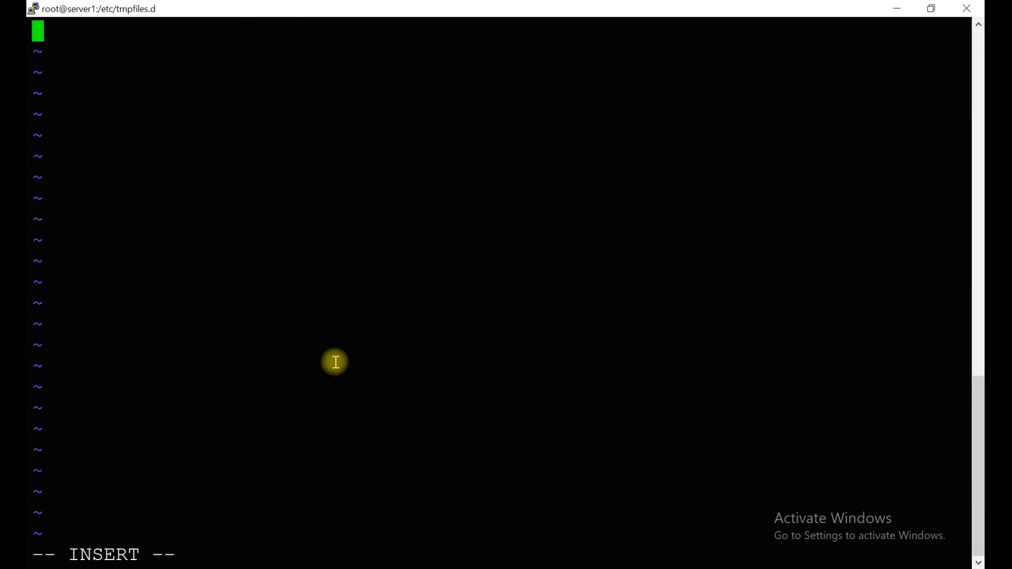
pyautogui.write('v /tmp 1777 root root 10d')
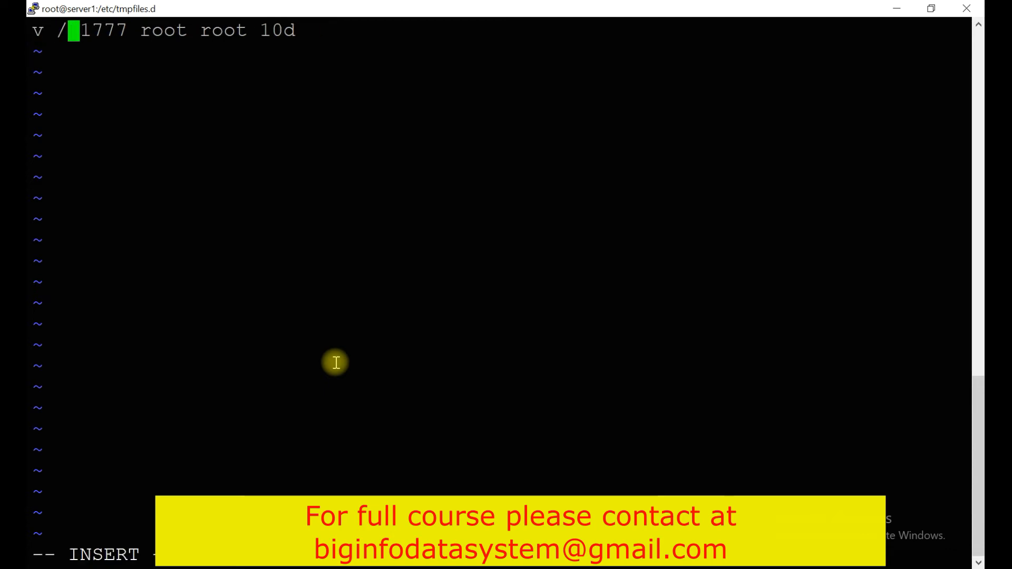
pyautogui.write('mnt')
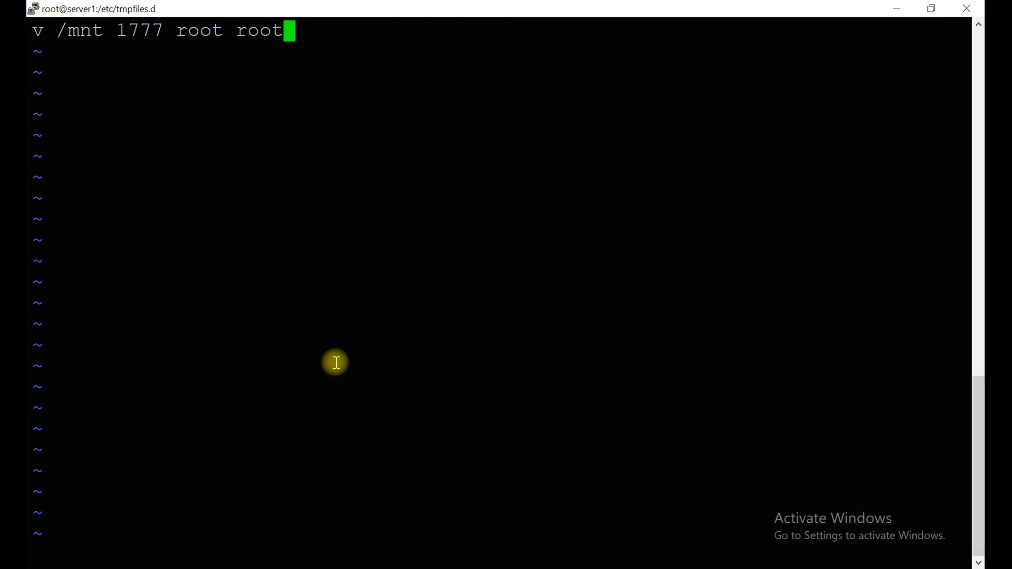
pyautogui.write('30s')
pyautogui.click(500, 555)
pyautogui.write(':wq!')
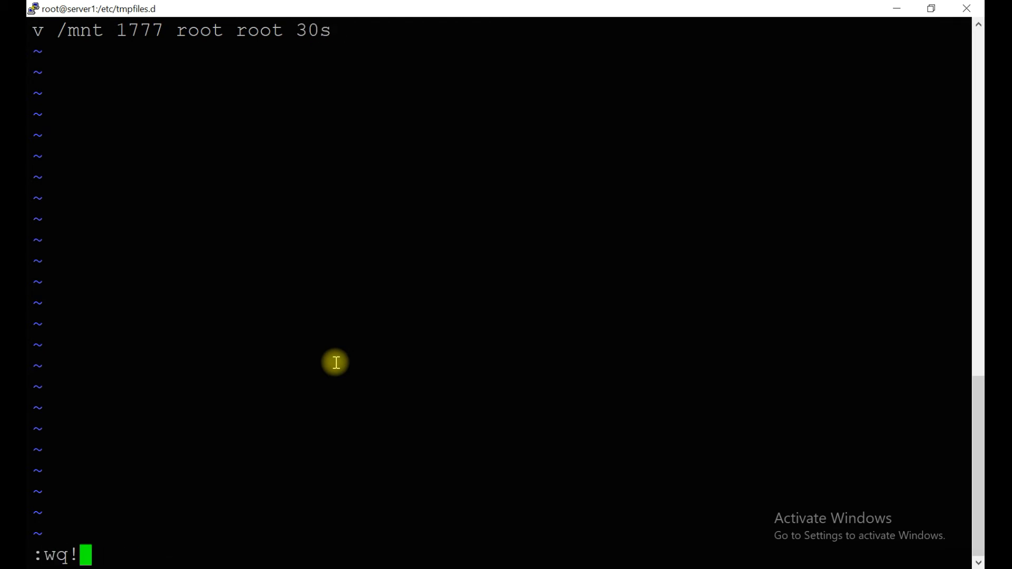
pyautogui.press('Return')
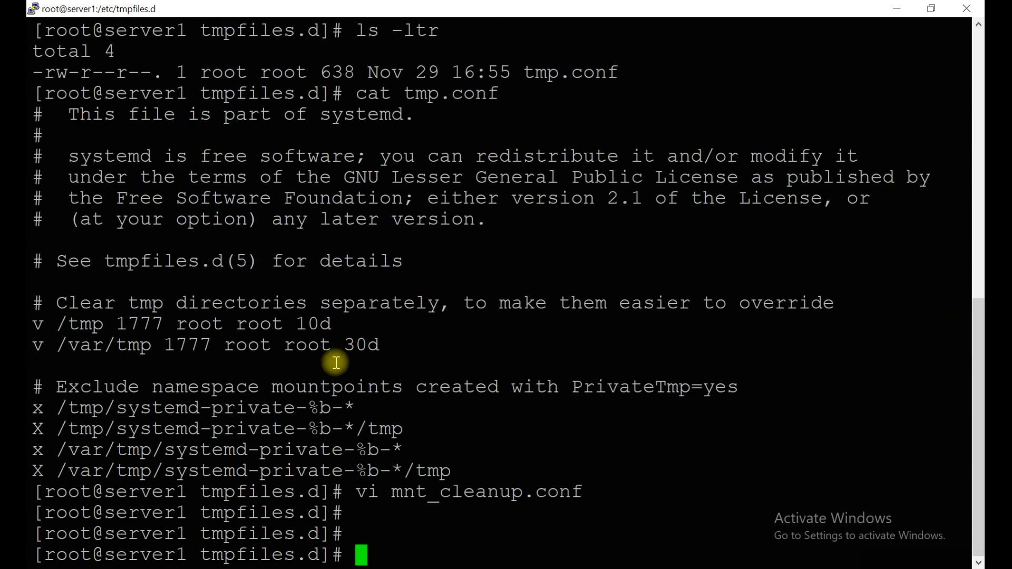
# - Return to /mnt, list both test files and check the current date against their timestamps
pyautogui.write('cd -')
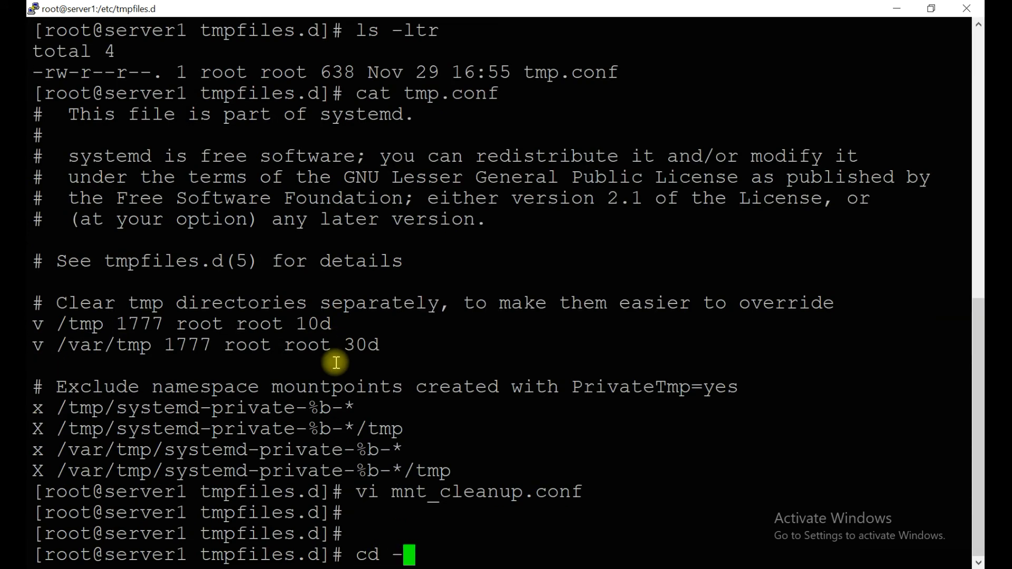
pyautogui.press('Return')
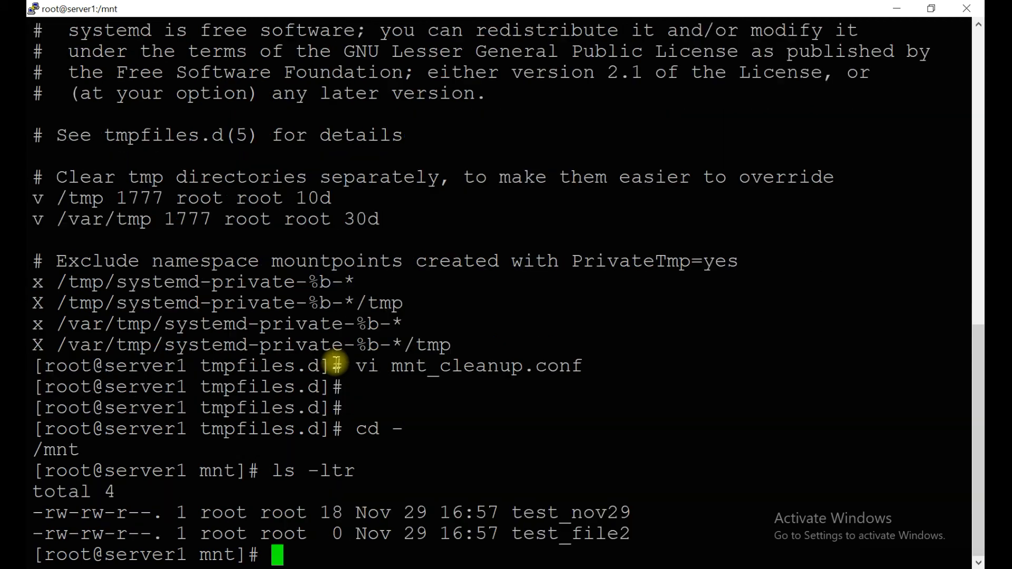
pyautogui.write('date')
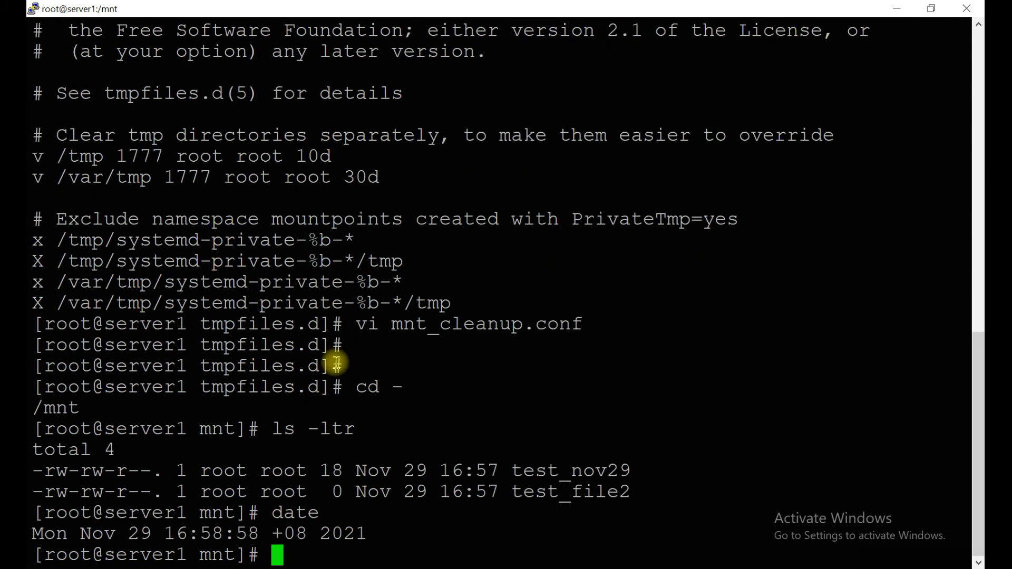
pyautogui.moveTo(438, 492)
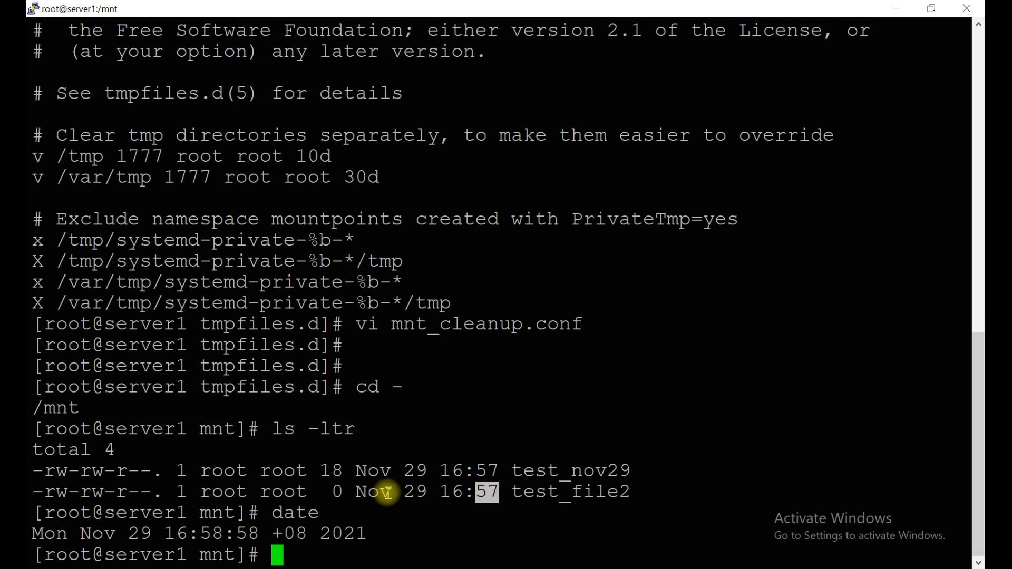
pyautogui.write('sys')
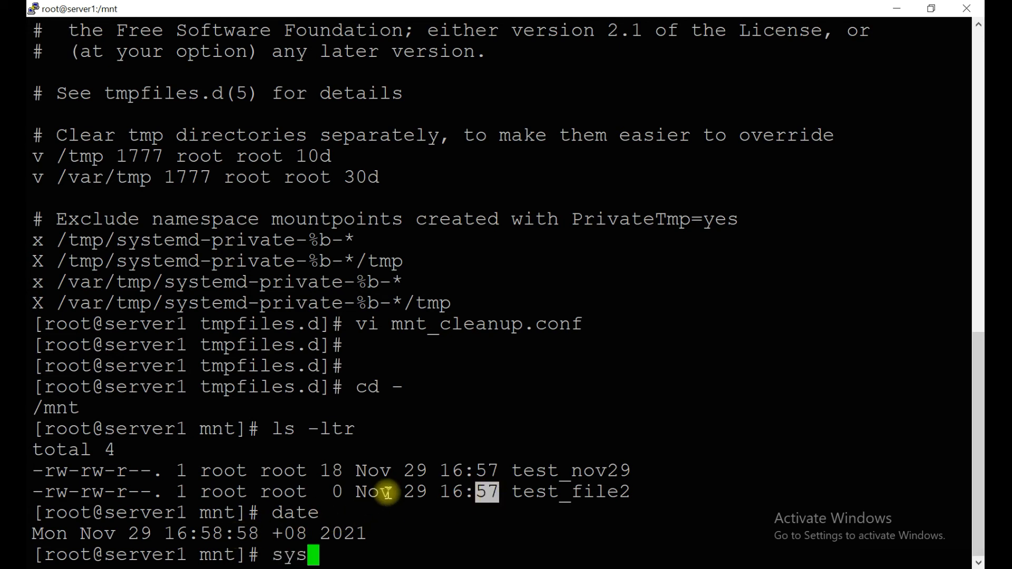
# - Run systemd-tmpfiles --clean mnt_cleanup.conf to purge /mnt
pyautogui.write('temd')
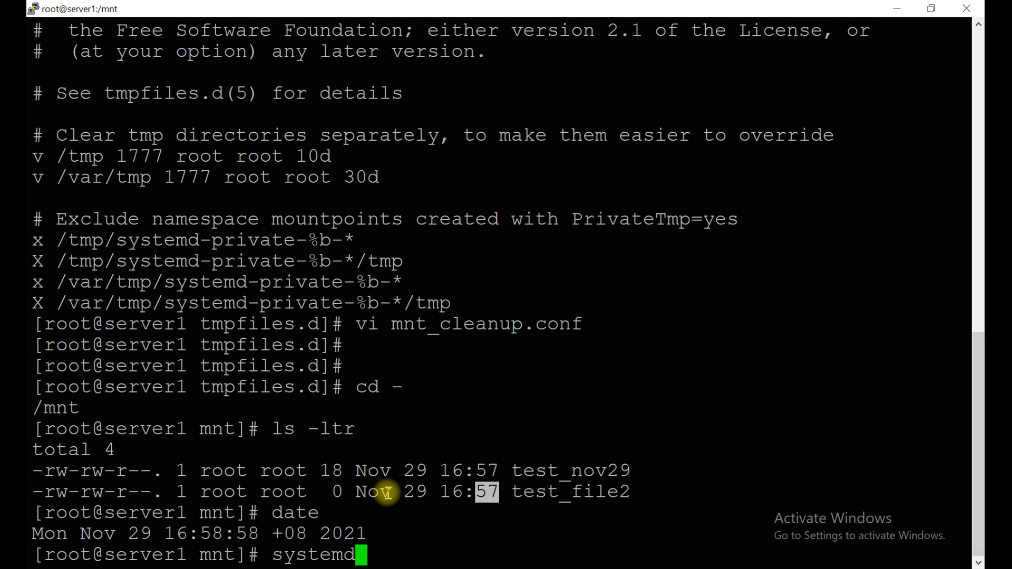
pyautogui.write('-tmpfiles')
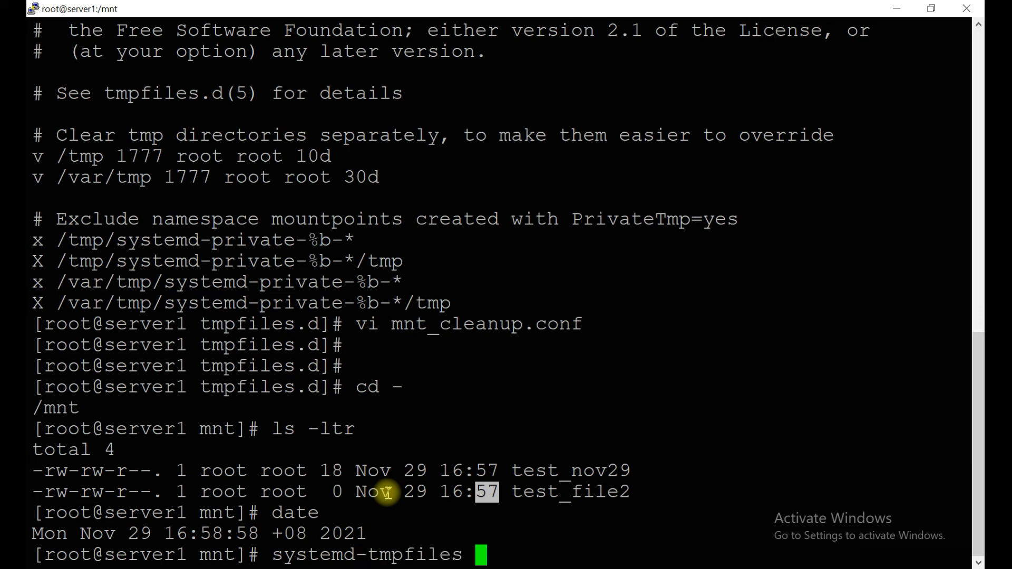
pyautogui.write('--clear')
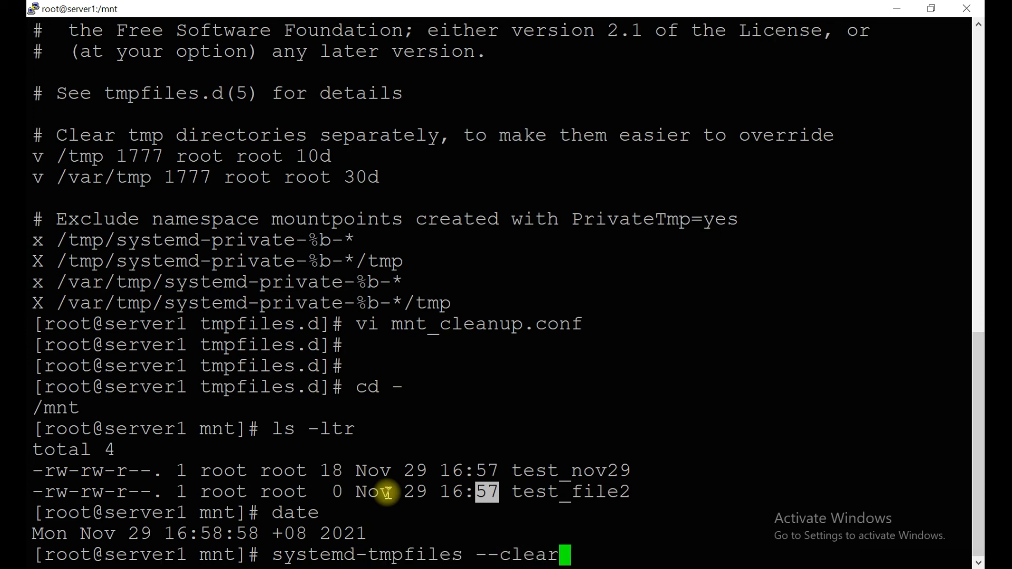
pyautogui.press('Backspace')
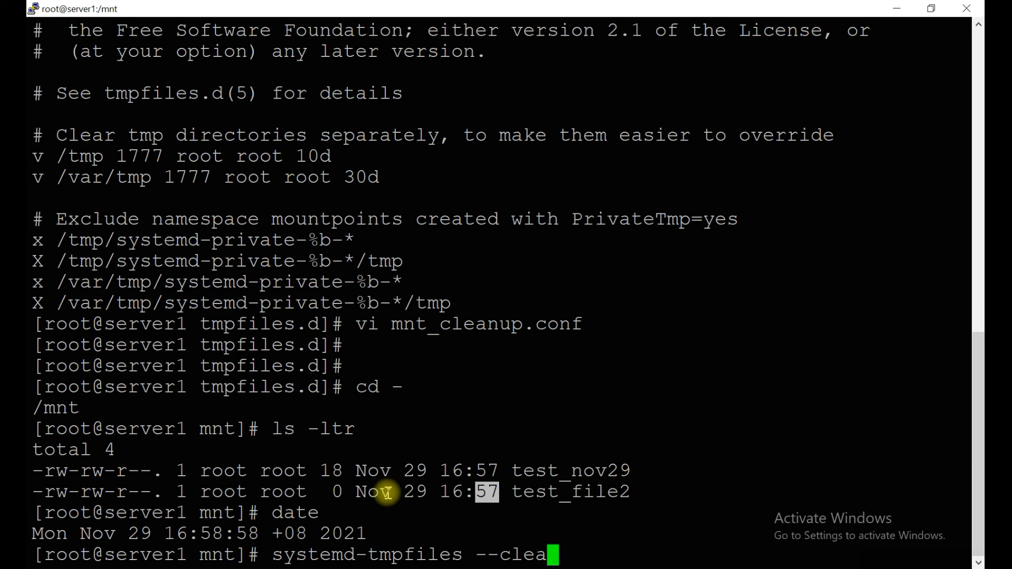
pyautogui.write('n')
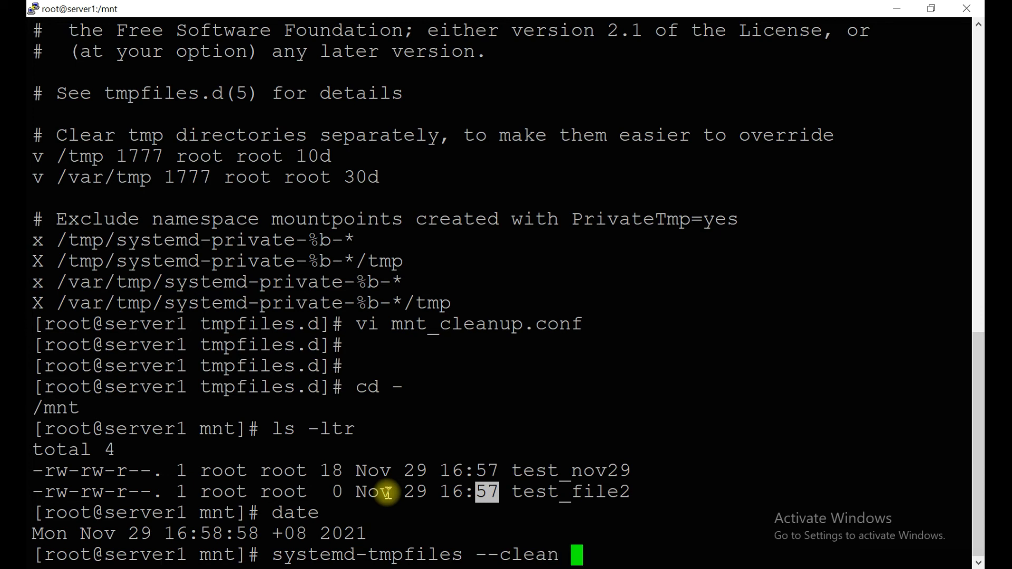
pyautogui.moveTo(443, 308)
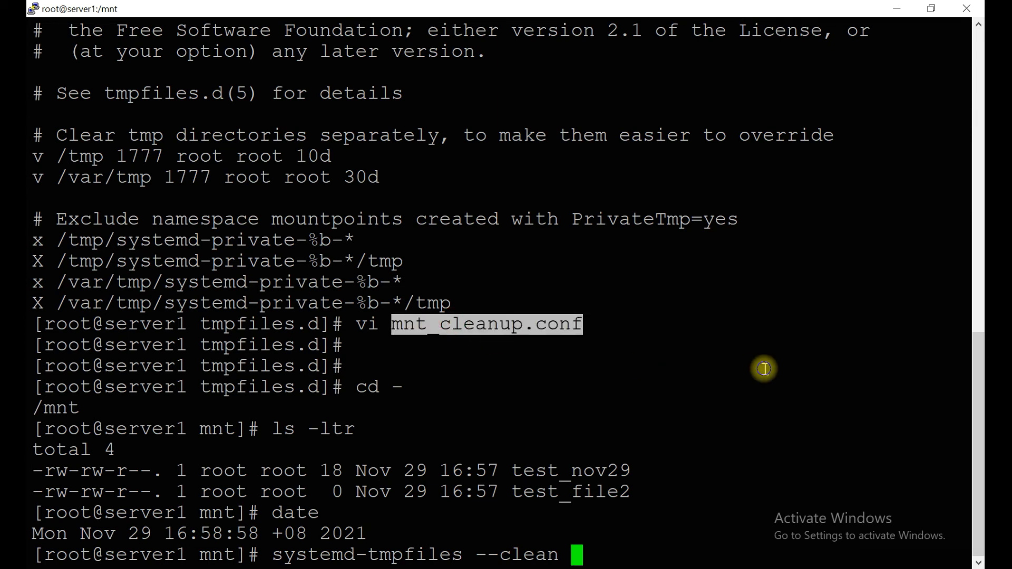
pyautogui.press('Return')
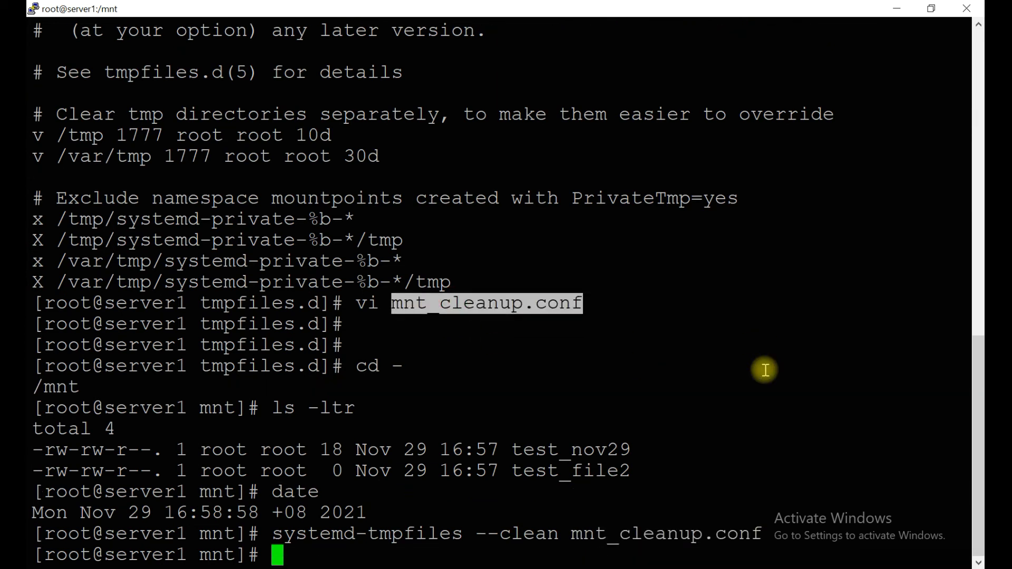
# - List /mnt with ls -tlr to confirm it now reports total 0
pyautogui.write('ls')
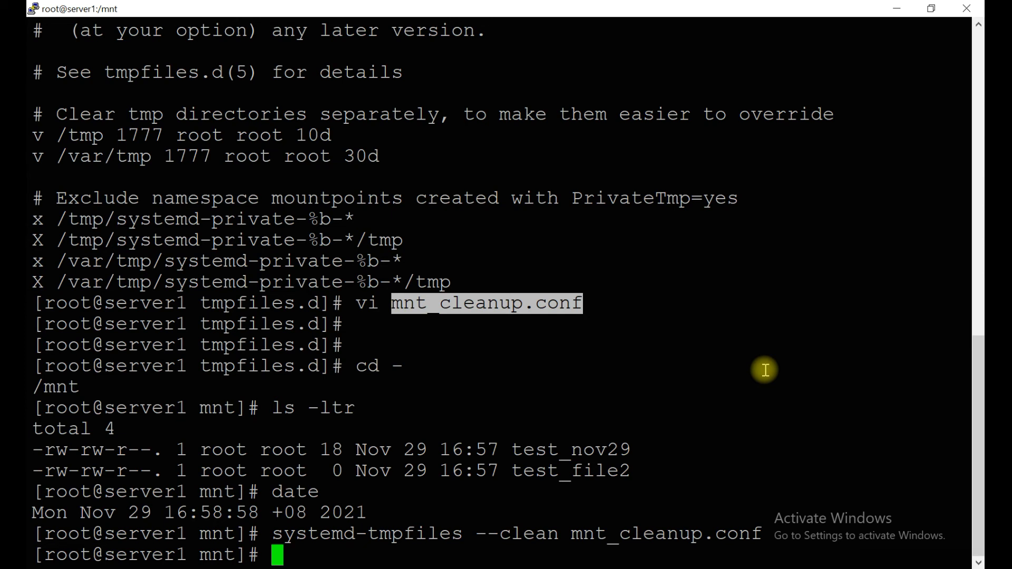
pyautogui.write('ls')
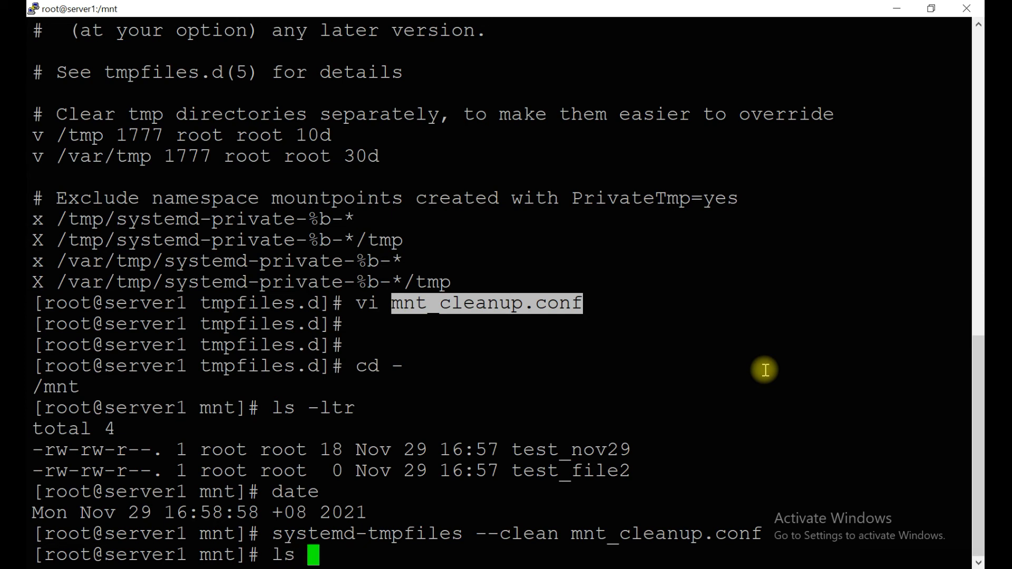
pyautogui.press('Return')
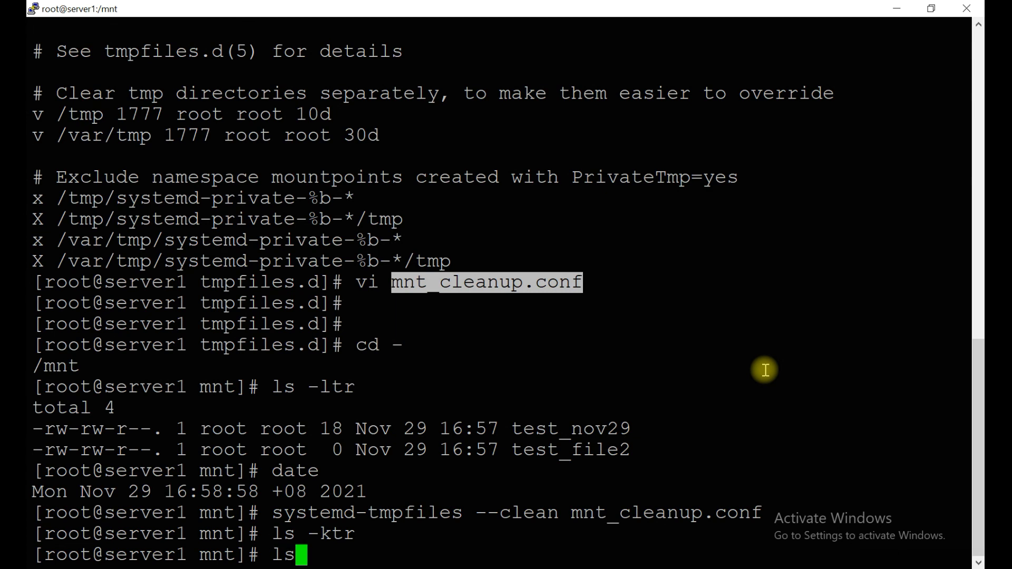
pyautogui.press('Return')
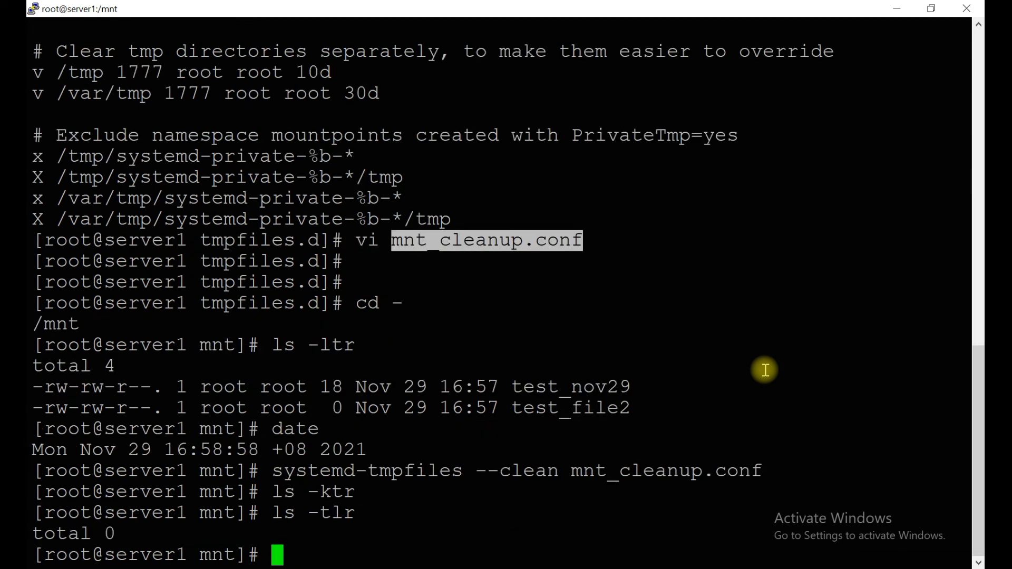
pyautogui.moveTo(674, 485)
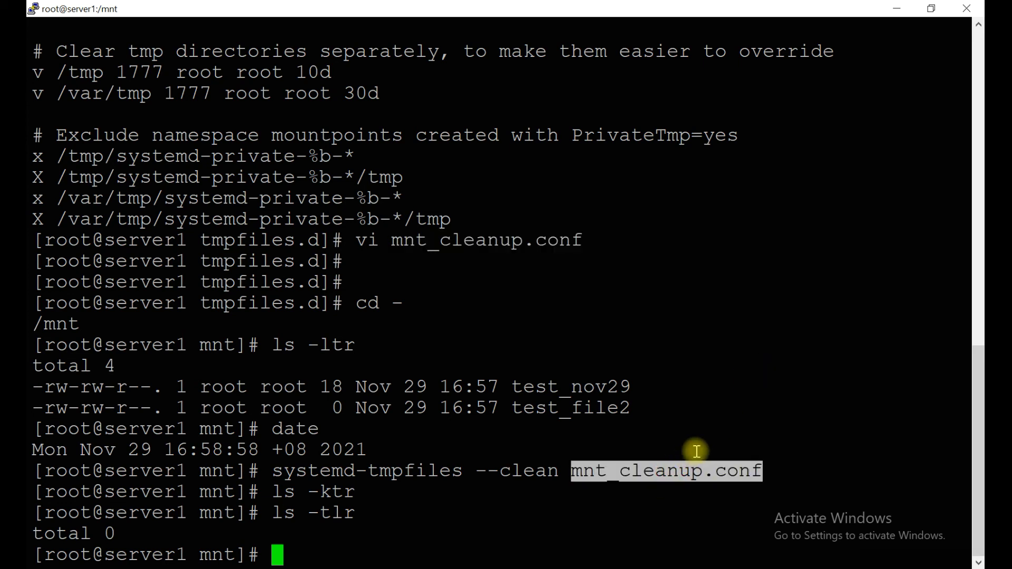
pyautogui.write('cd')
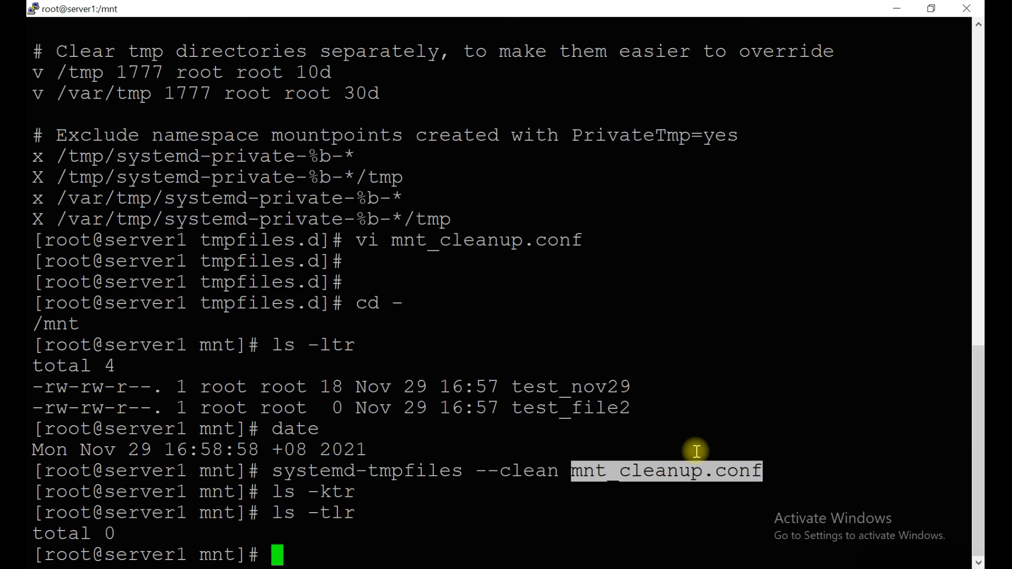
# - Create test_file3 and test_file4 in /mnt with touch
pyautogui.write('touch tes')
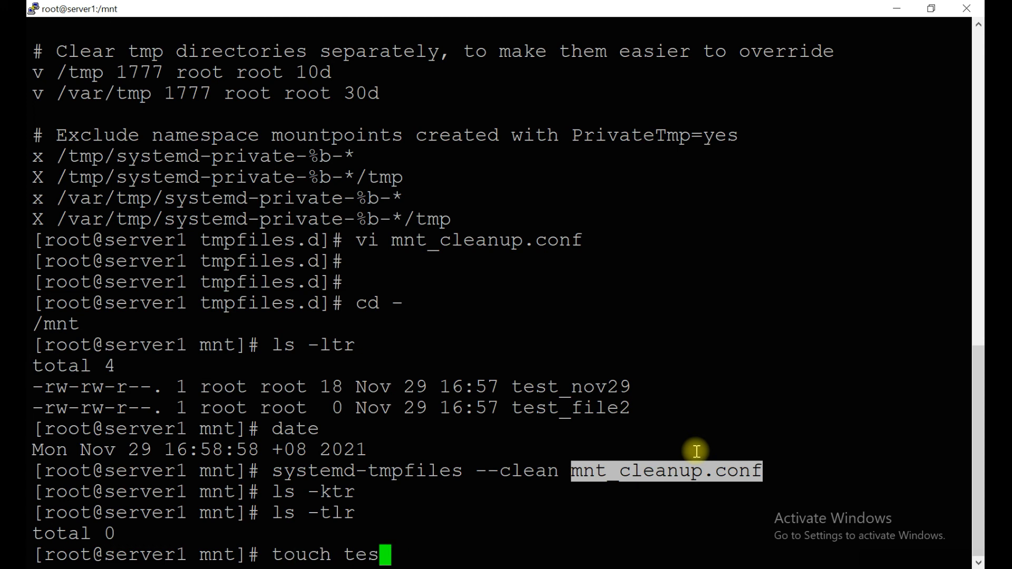
pyautogui.write('t_file')
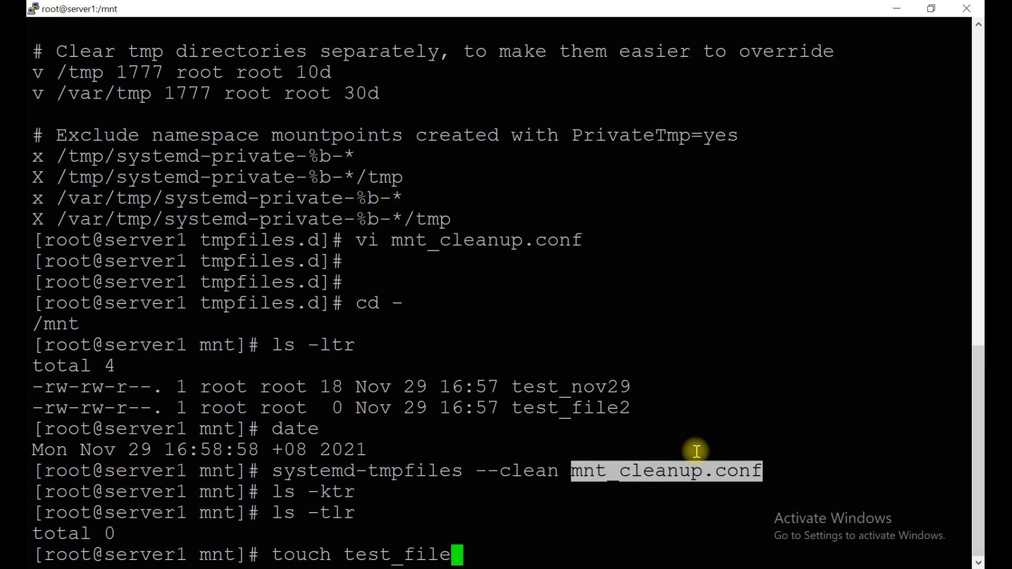
pyautogui.write('3 test')
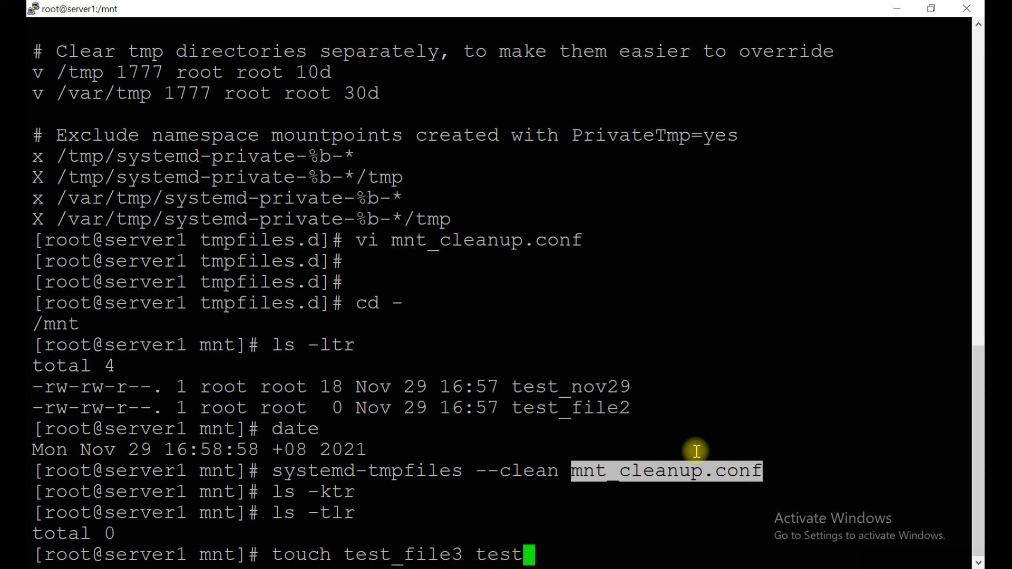
pyautogui.press('Return')
pyautogui.write('dat')
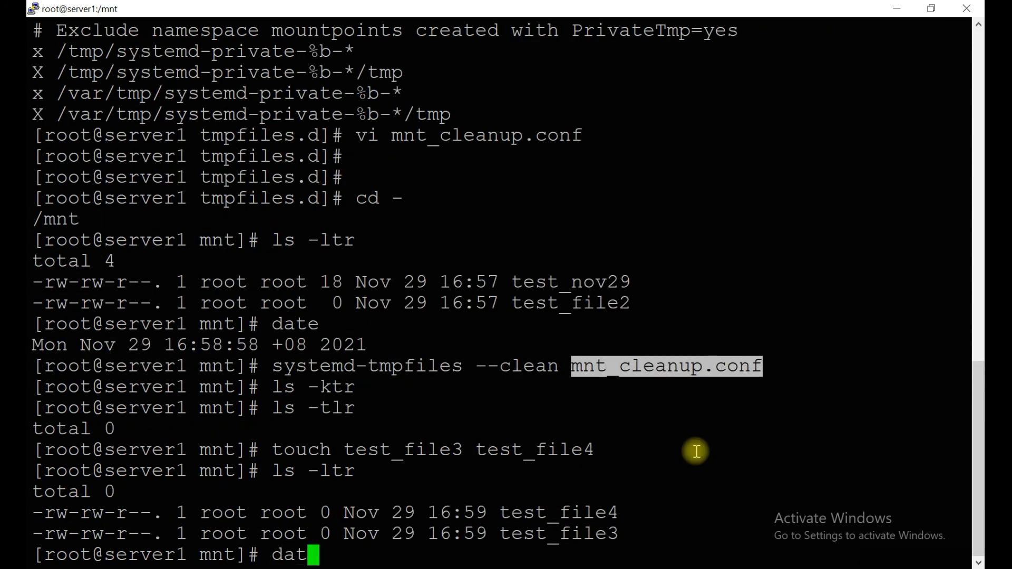
# - Check the server time with date repeatedly while waiting for the 30s threshold
pyautogui.press('Return')
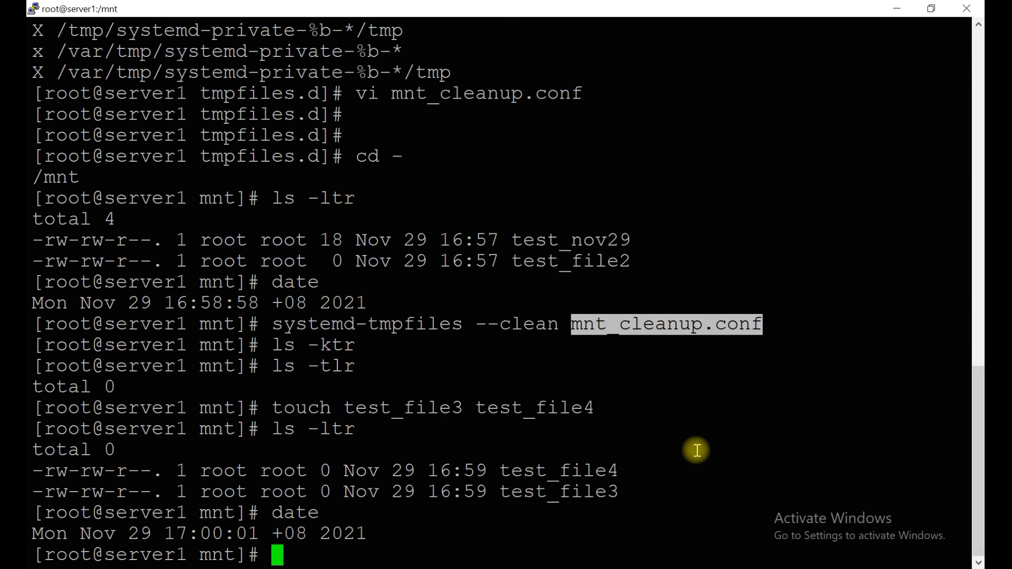
pyautogui.moveTo(251, 374)
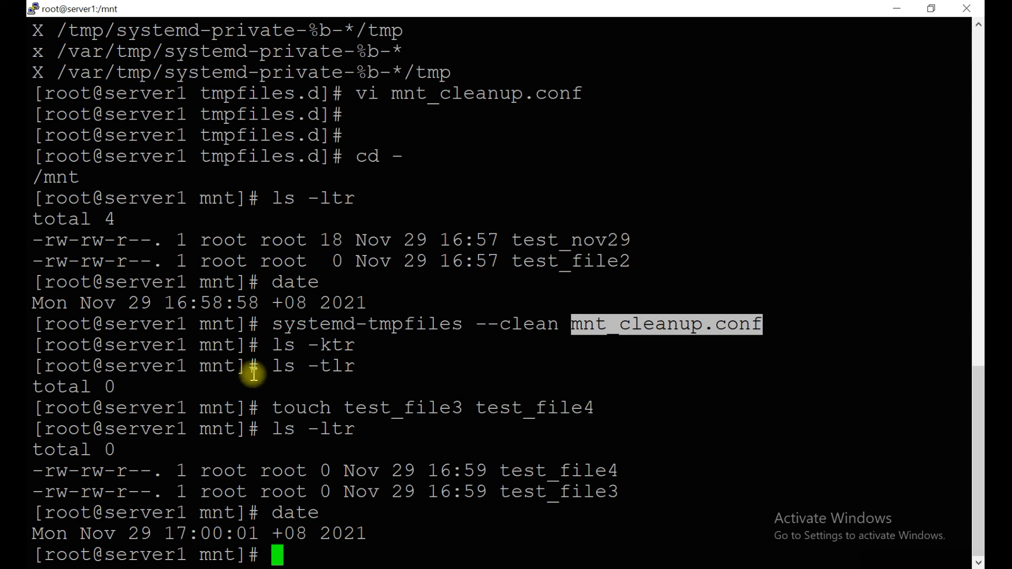
pyautogui.write('date')
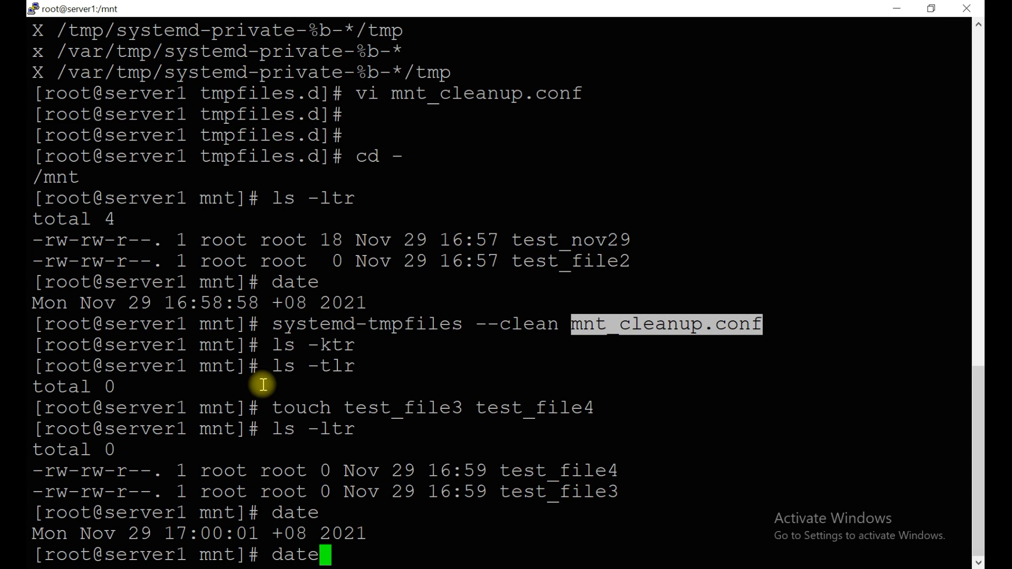
pyautogui.press('Return')
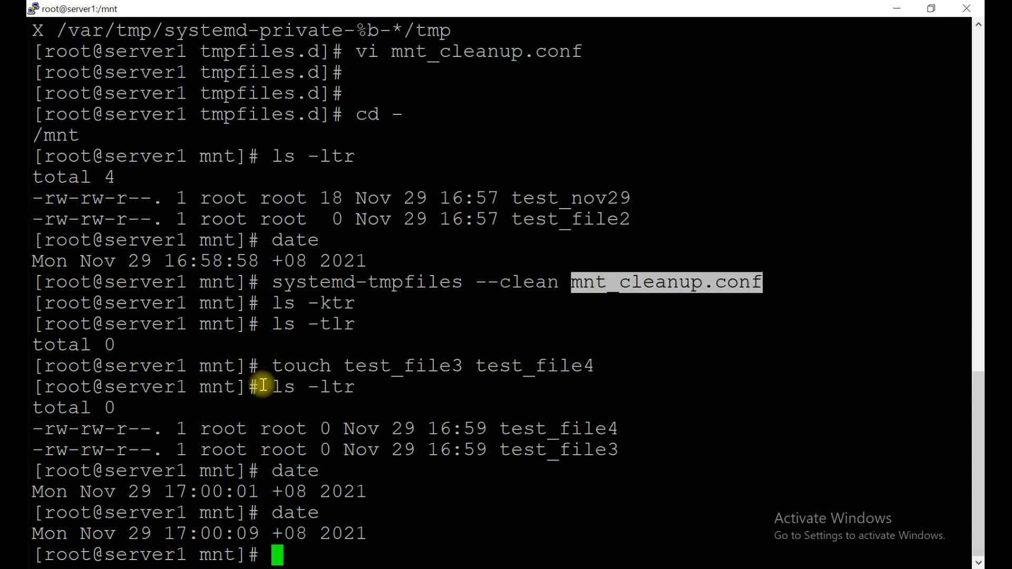
pyautogui.moveTo(923, 562)
pyautogui.write('date')
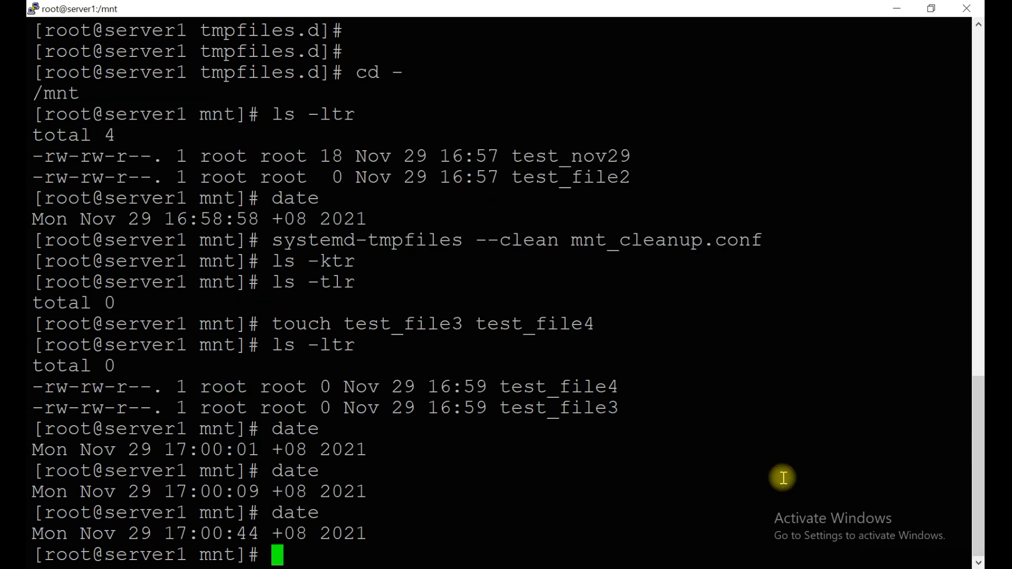
pyautogui.moveTo(401, 430)
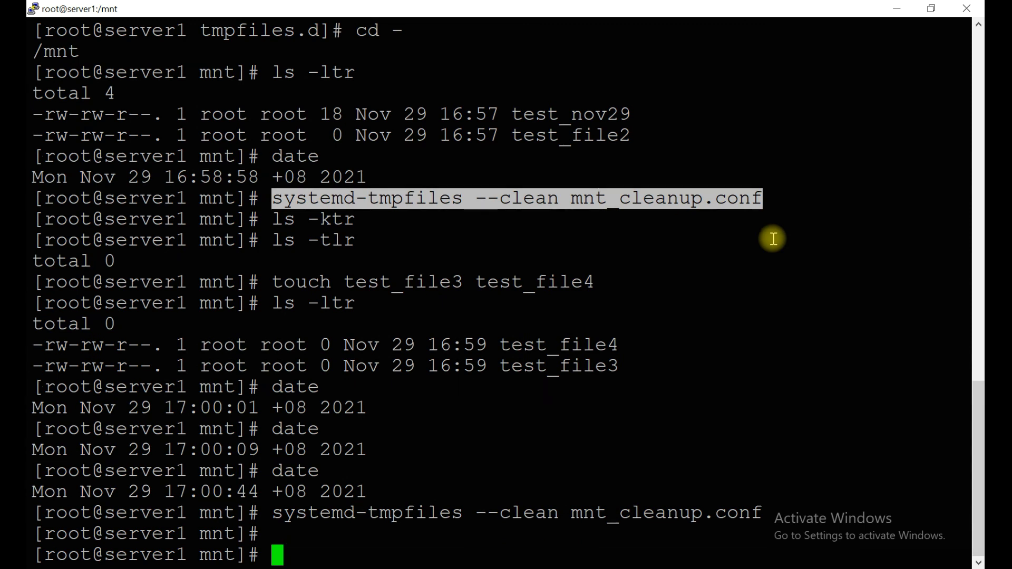
# - List /mnt with ls -ltr to confirm total 0, test_file3 and test_file4 gone
pyautogui.write('ls -')
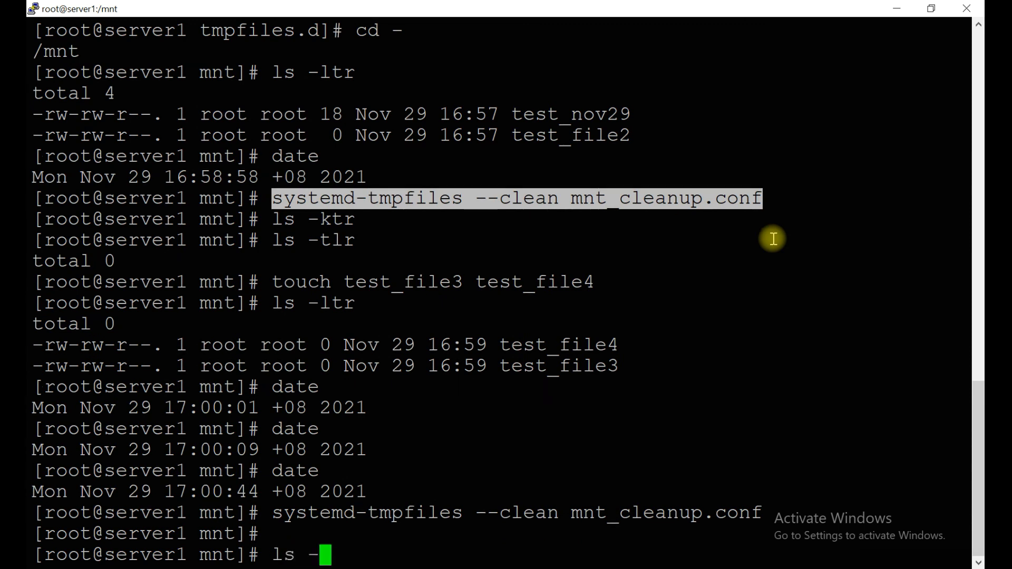
pyautogui.press('Return')
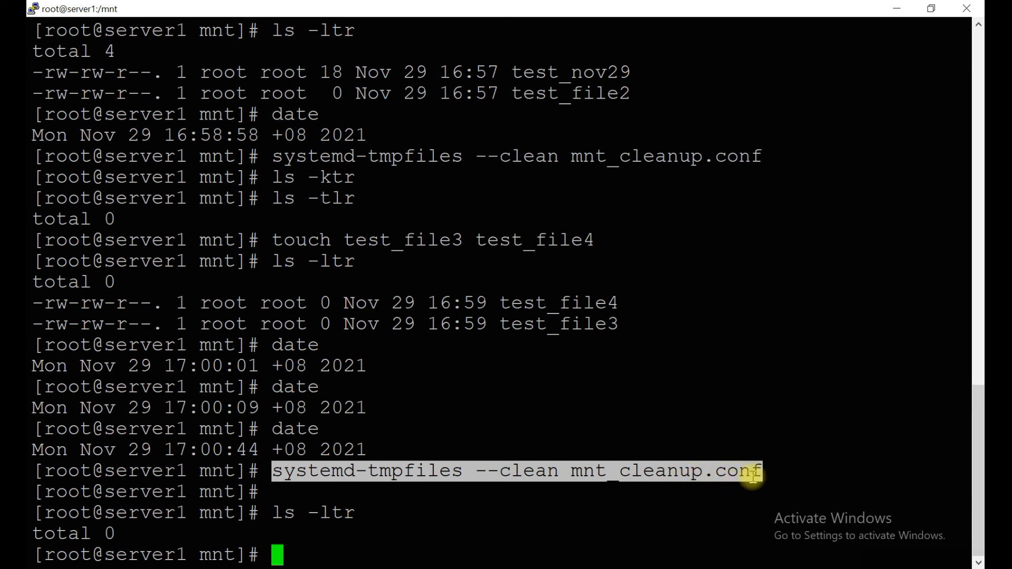
pyautogui.moveTo(671, 431)
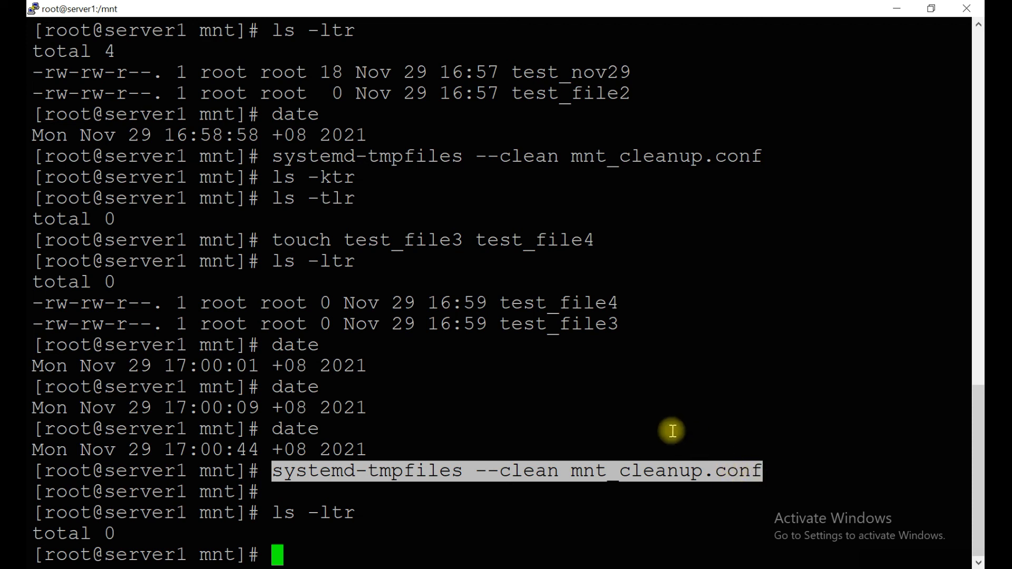